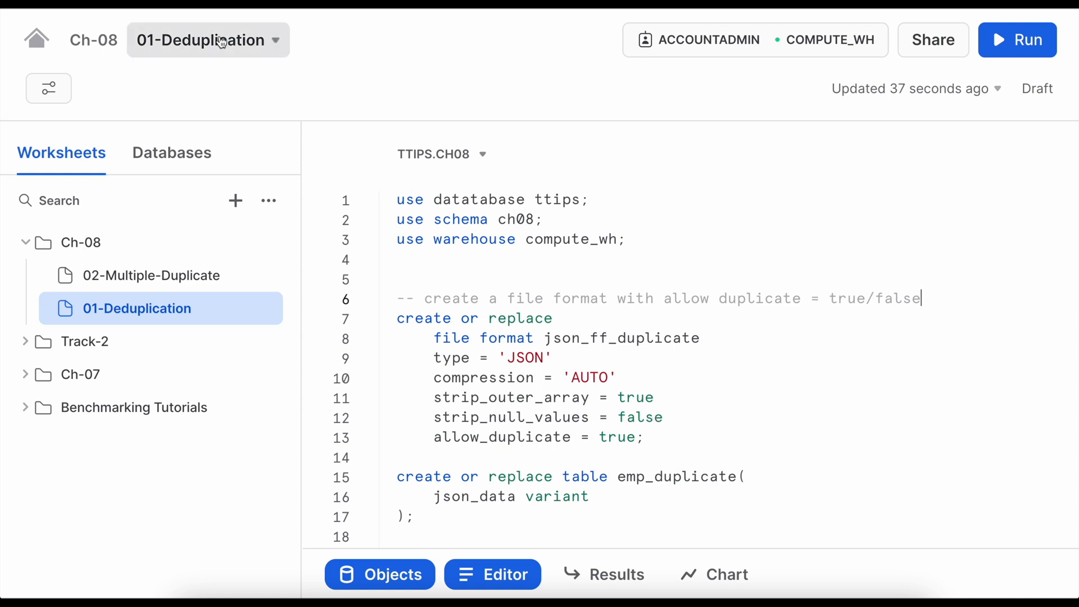
pyautogui.moveTo(370, 437)
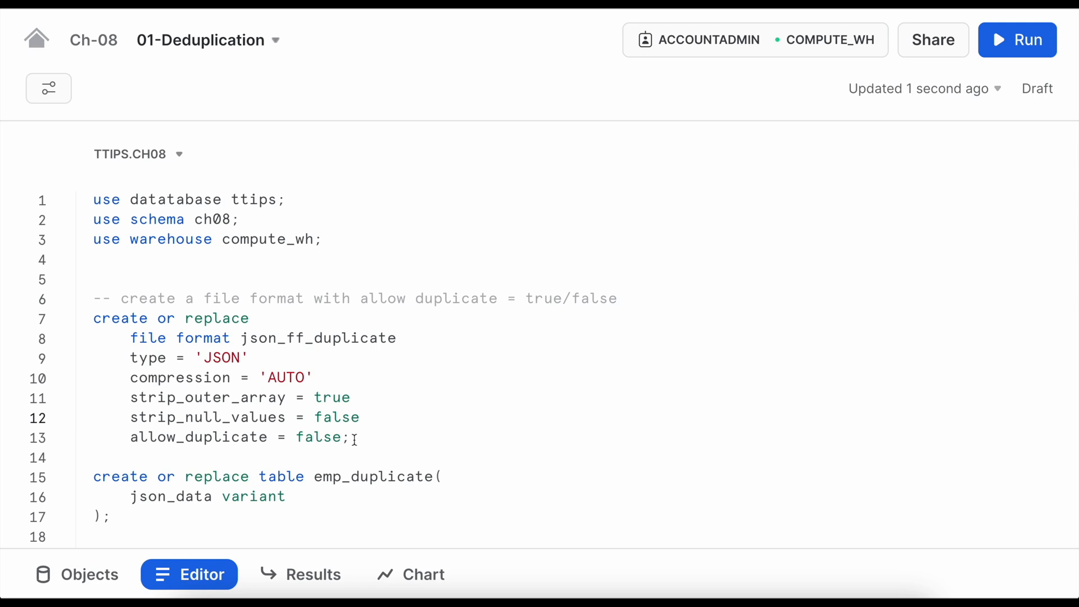
# - Set allow_duplicate to false, then create the EMP_DUPLICATE table with its variant column and check the result
pyautogui.moveTo(93, 318); pyautogui.dragTo(349, 437)
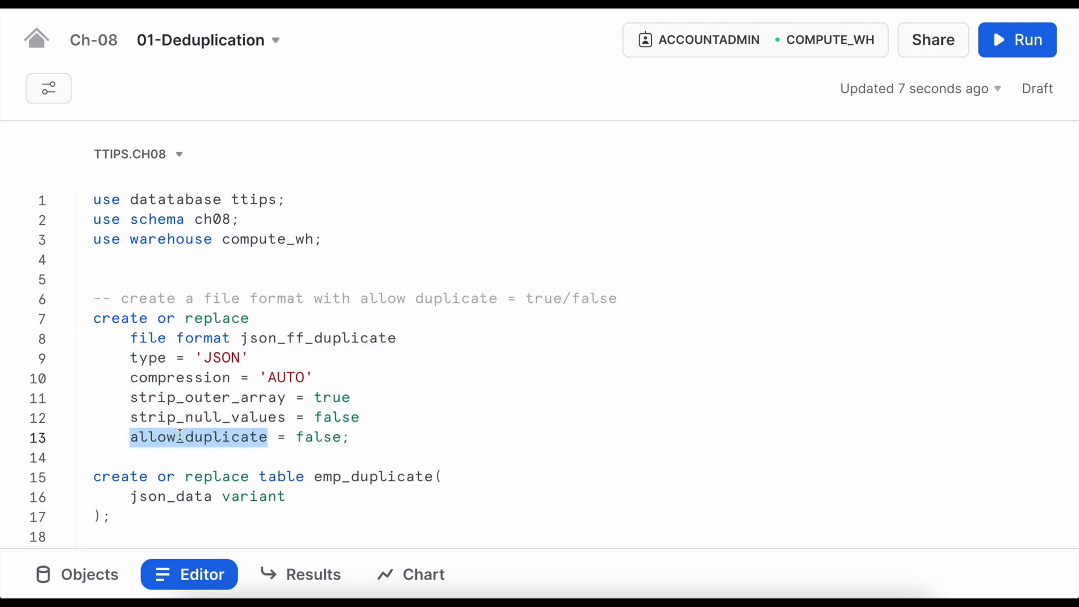
pyautogui.doubleClick(318, 437)
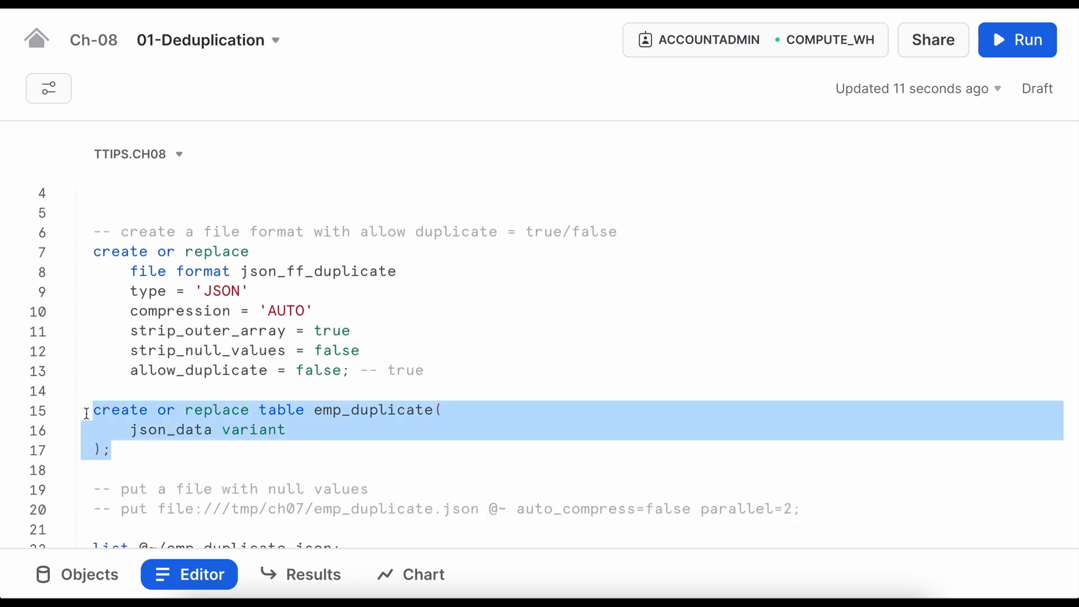
pyautogui.click(1021, 39)
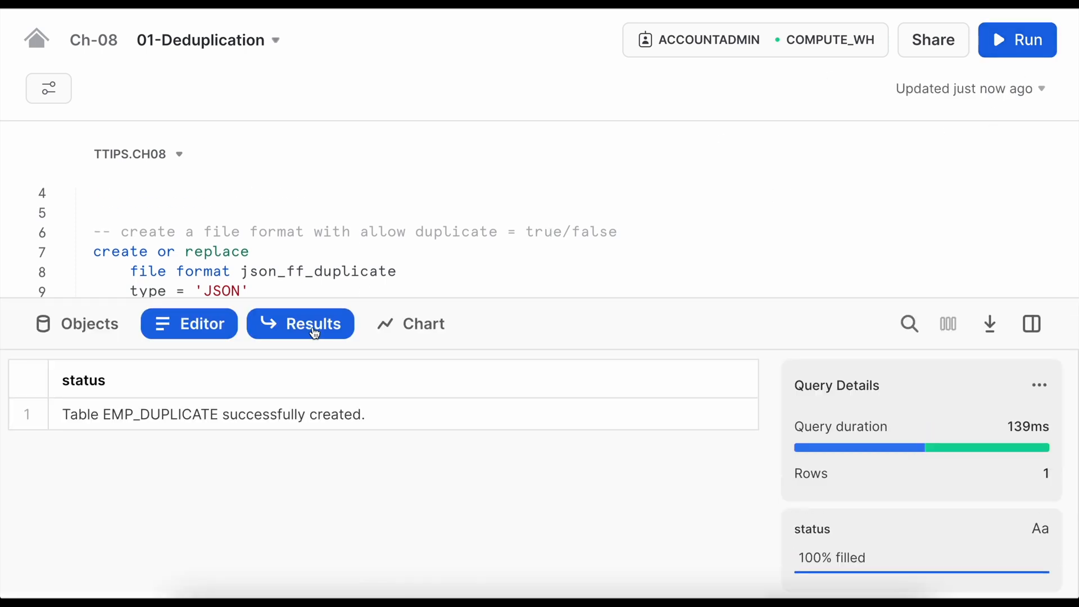
pyautogui.click(189, 324)
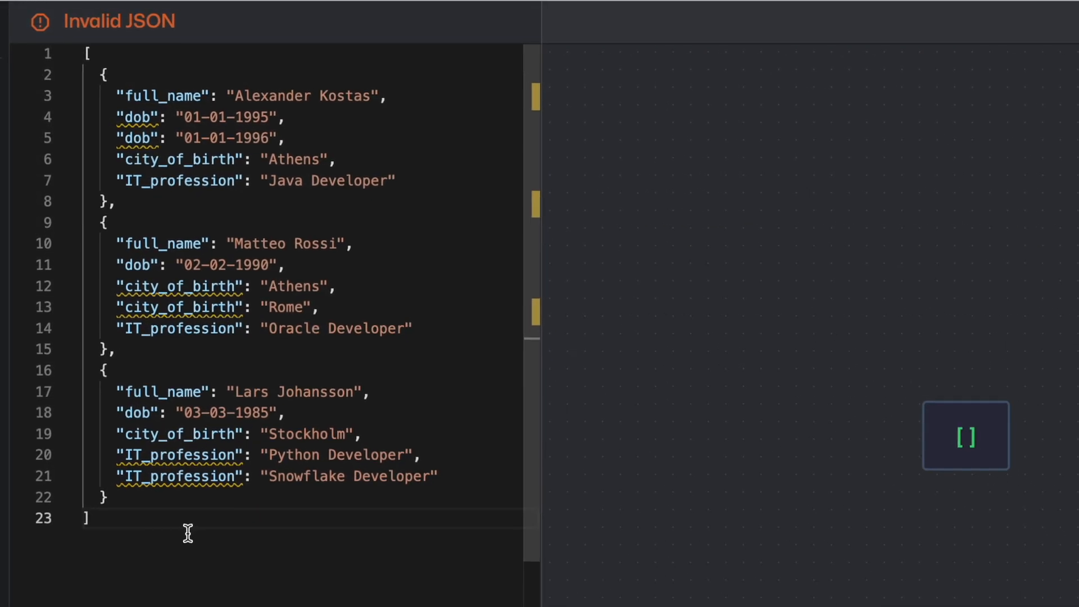
pyautogui.moveTo(127, 128)
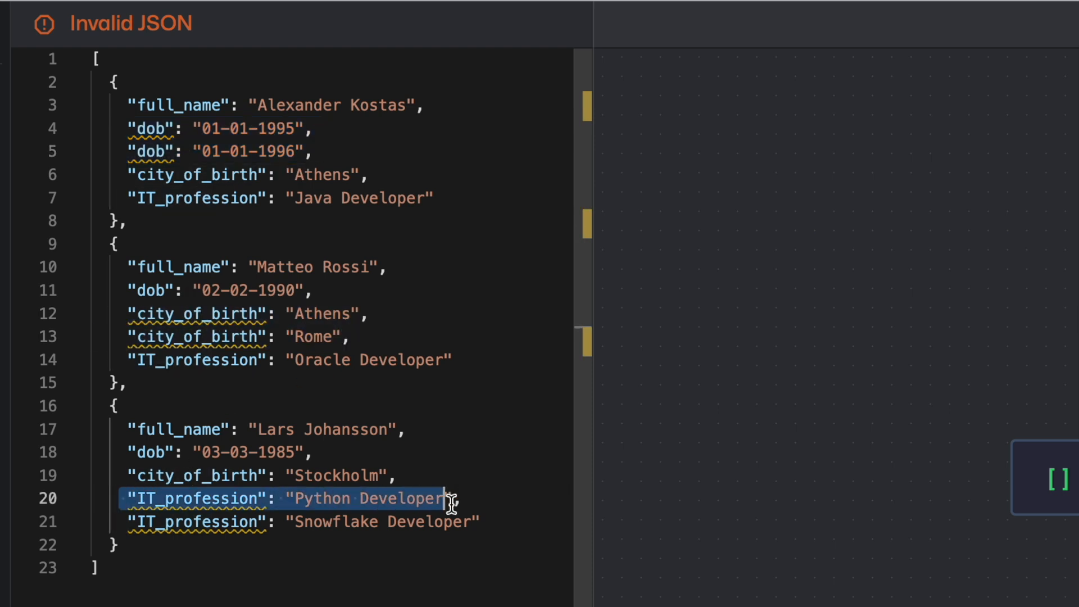
pyautogui.moveTo(454, 498); pyautogui.dragTo(482, 521)
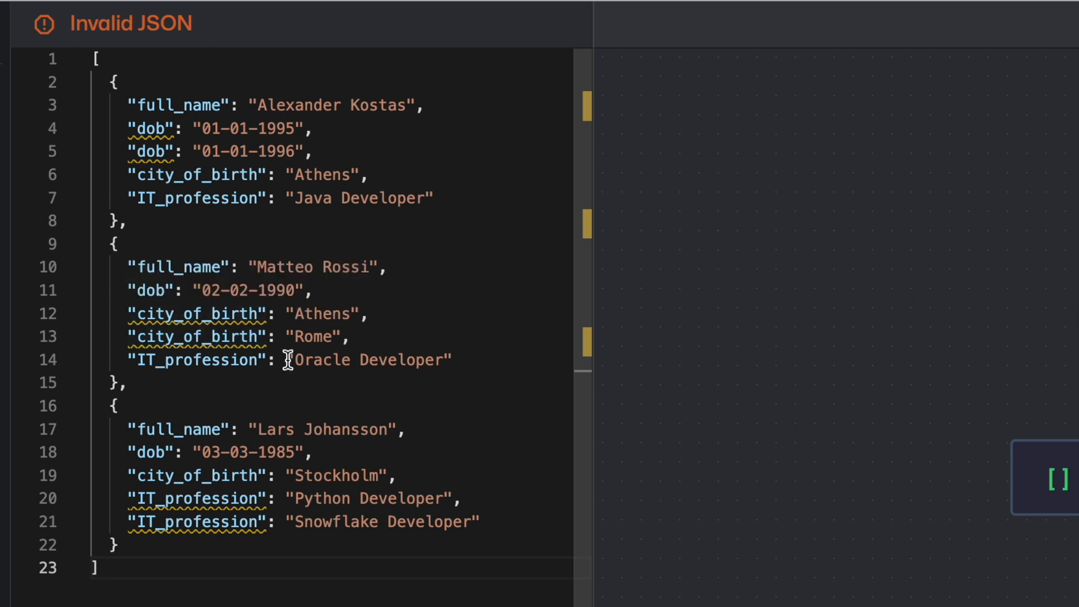
pyautogui.moveTo(335, 324)
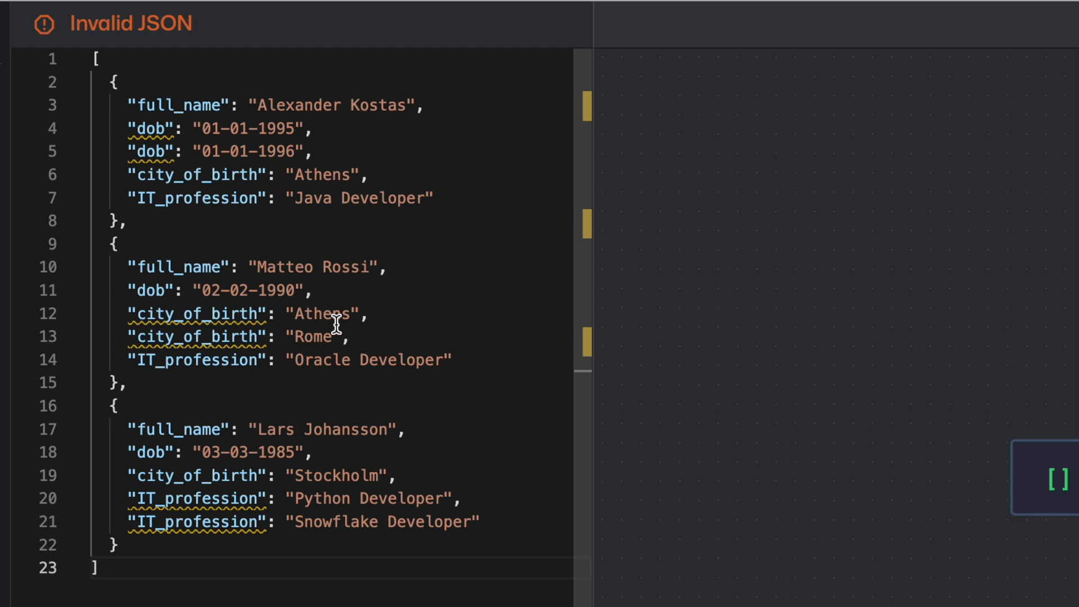
pyautogui.moveTo(307, 333)
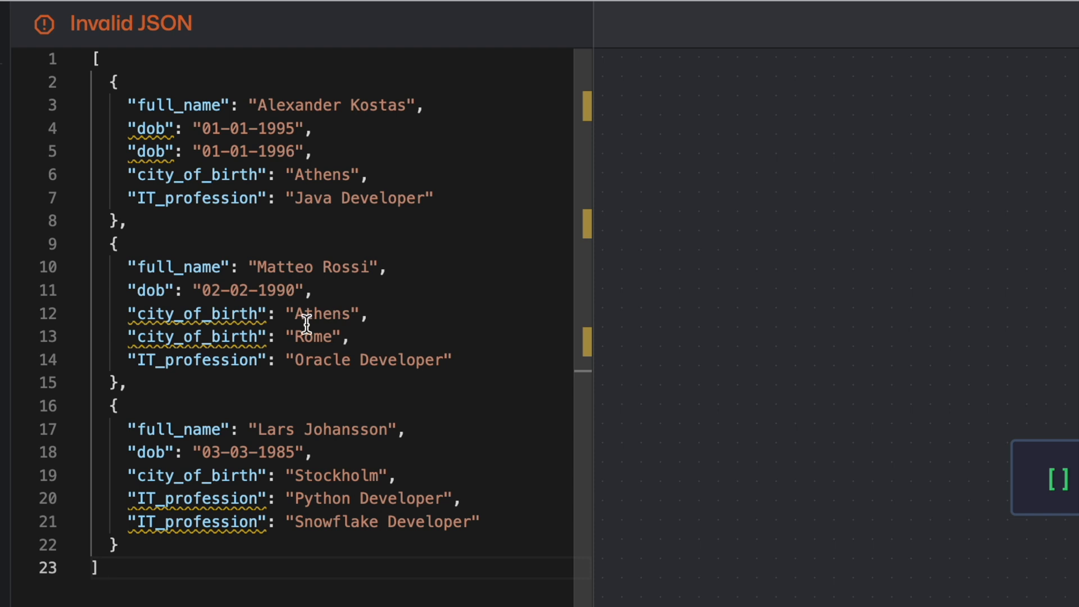
pyautogui.moveTo(216, 315)
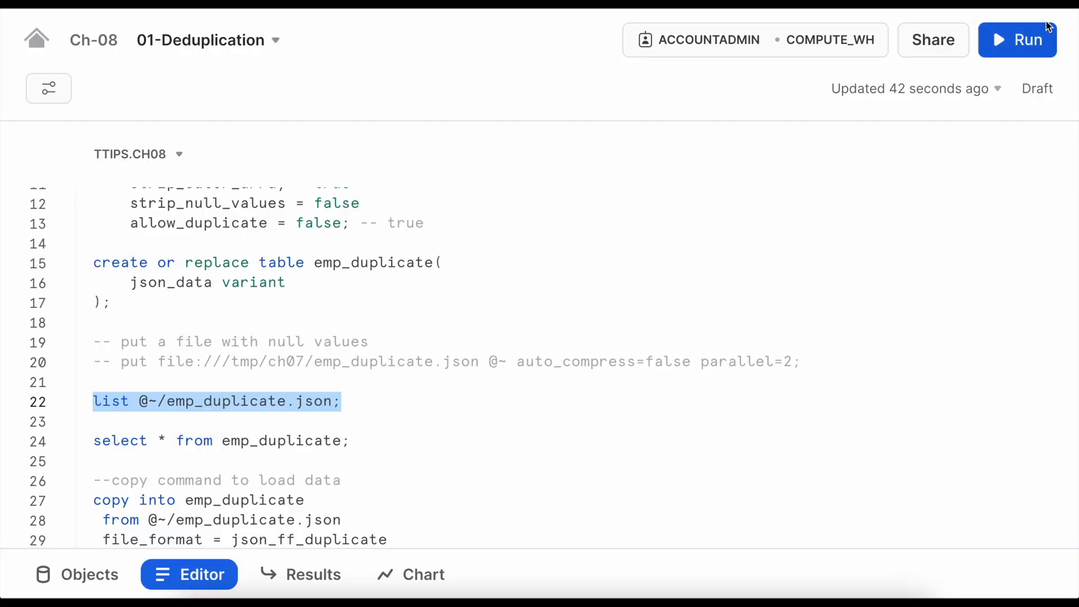
# - List staged emp_duplicate.json, then run COPY INTO emp_duplicate, which fails on missing JSON_FF_DUPLICATE
pyautogui.click(1018, 39)
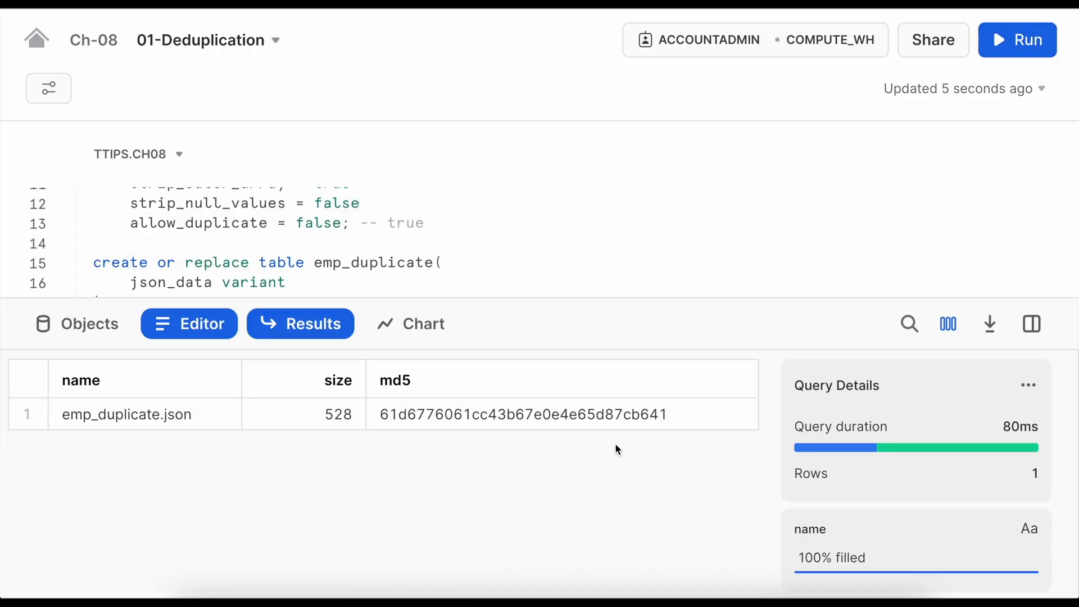
pyautogui.moveTo(324, 341)
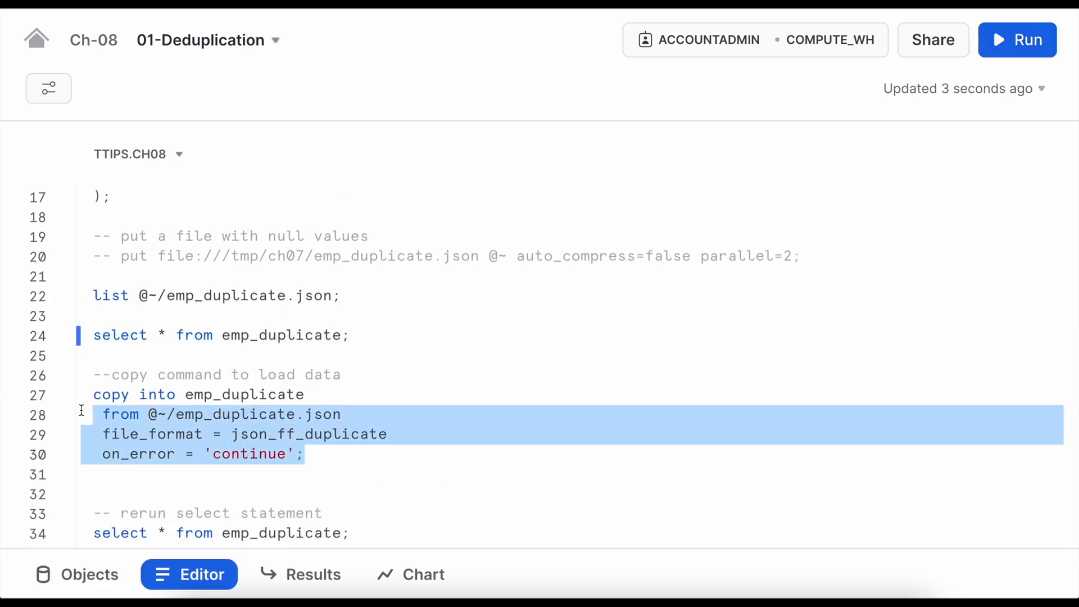
pyautogui.doubleClick(308, 434)
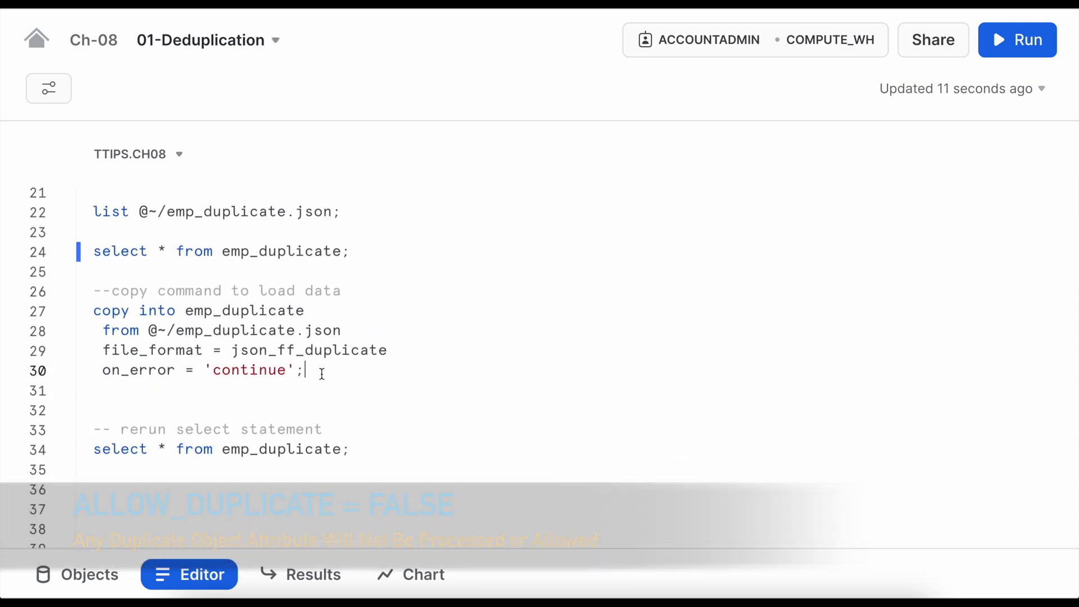
pyautogui.moveTo(92, 310); pyautogui.dragTo(304, 369)
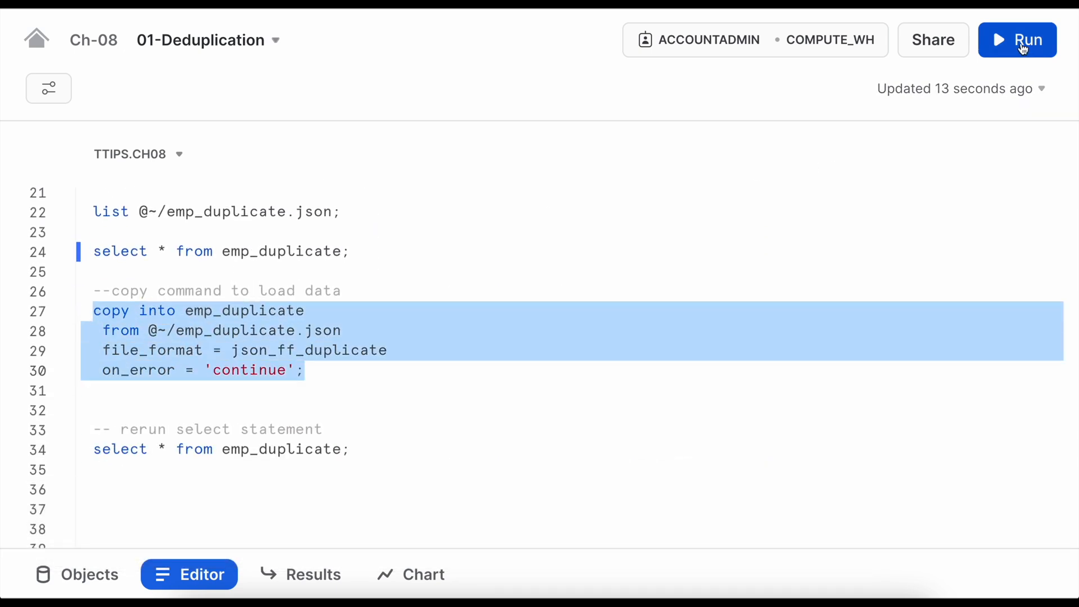
pyautogui.click(1022, 39)
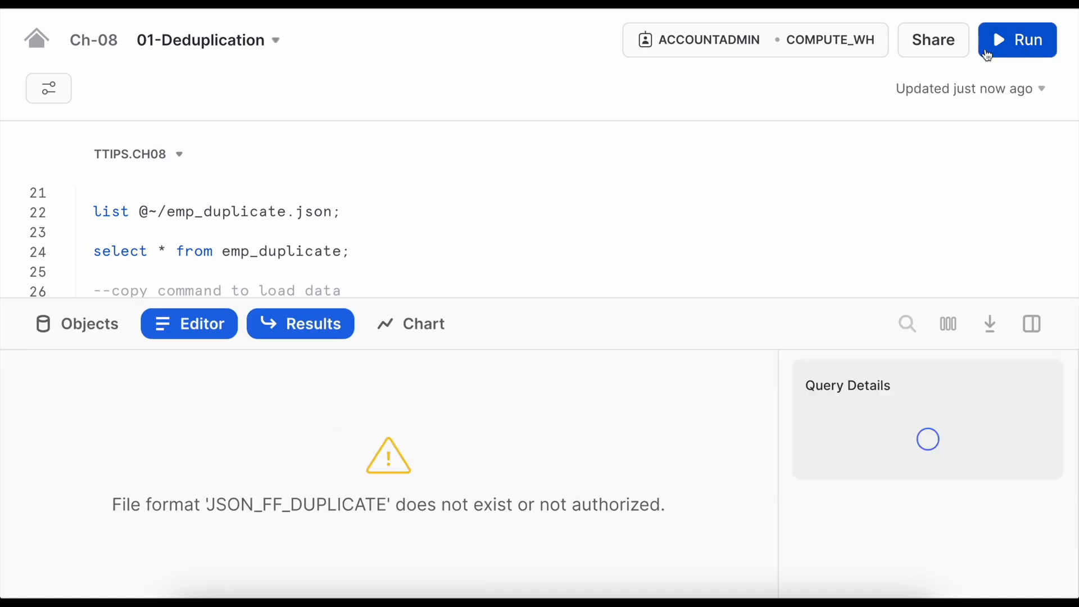
pyautogui.click(1018, 39)
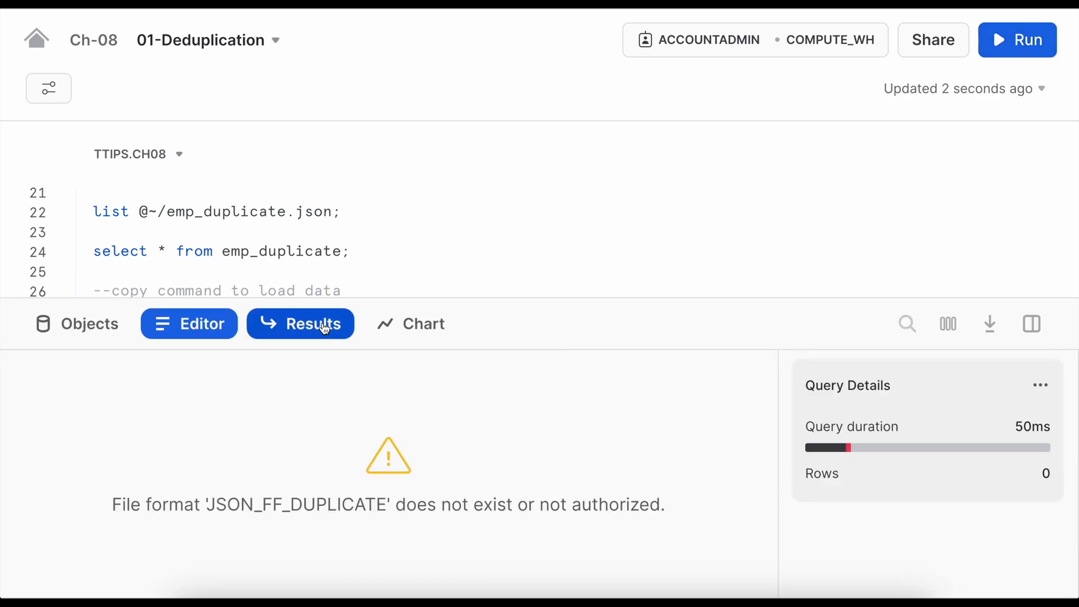
pyautogui.click(190, 323)
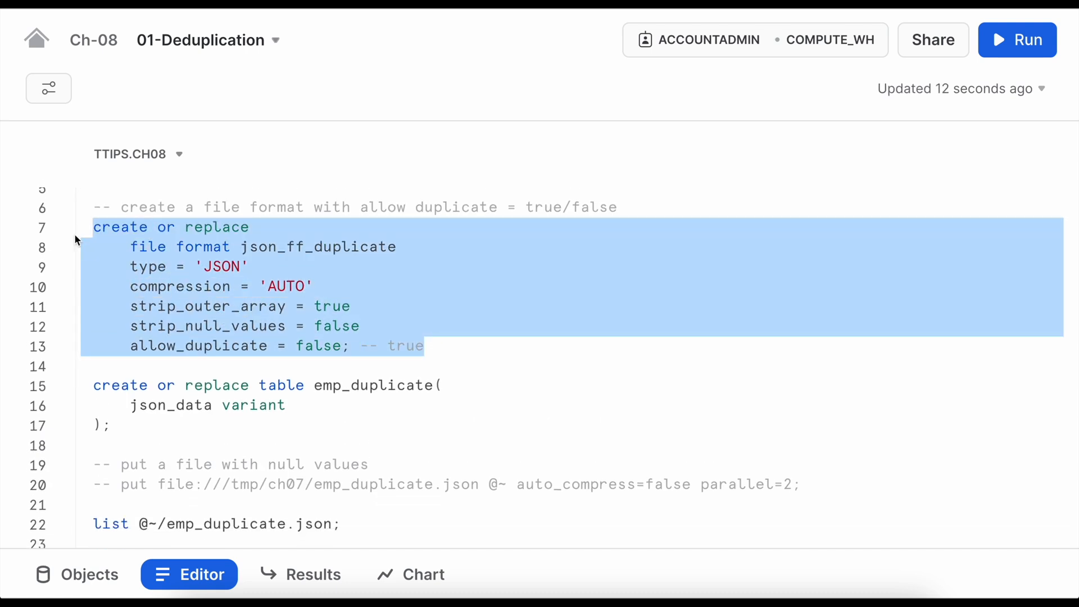
# - Create JSON_FF_DUPLICATE and run desc file format to confirm ALLOW_DUPLICATE is false
pyautogui.click(1024, 40)
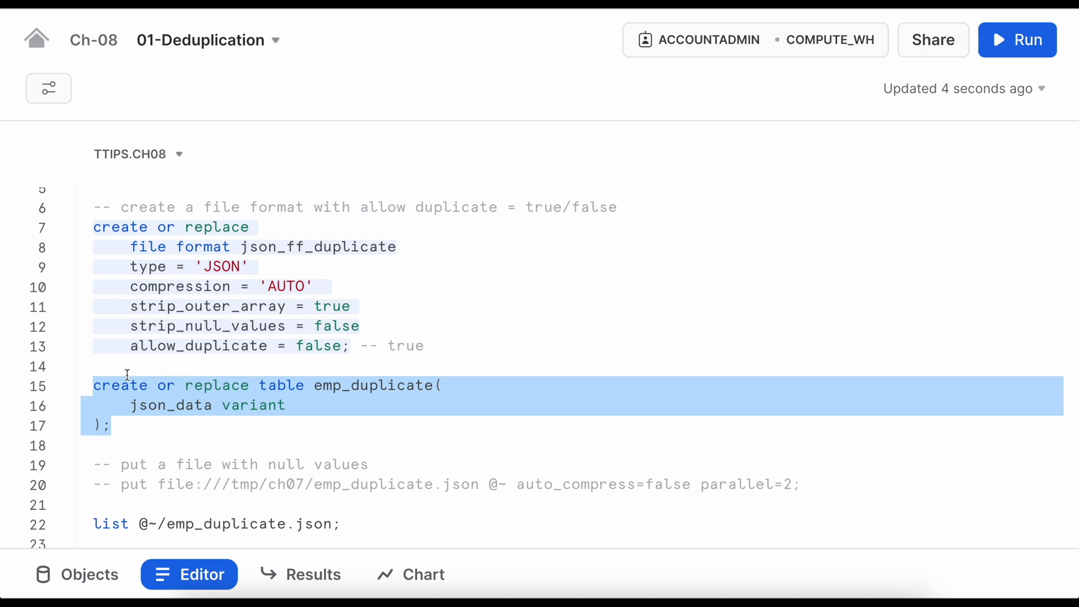
pyautogui.write('desc file format')
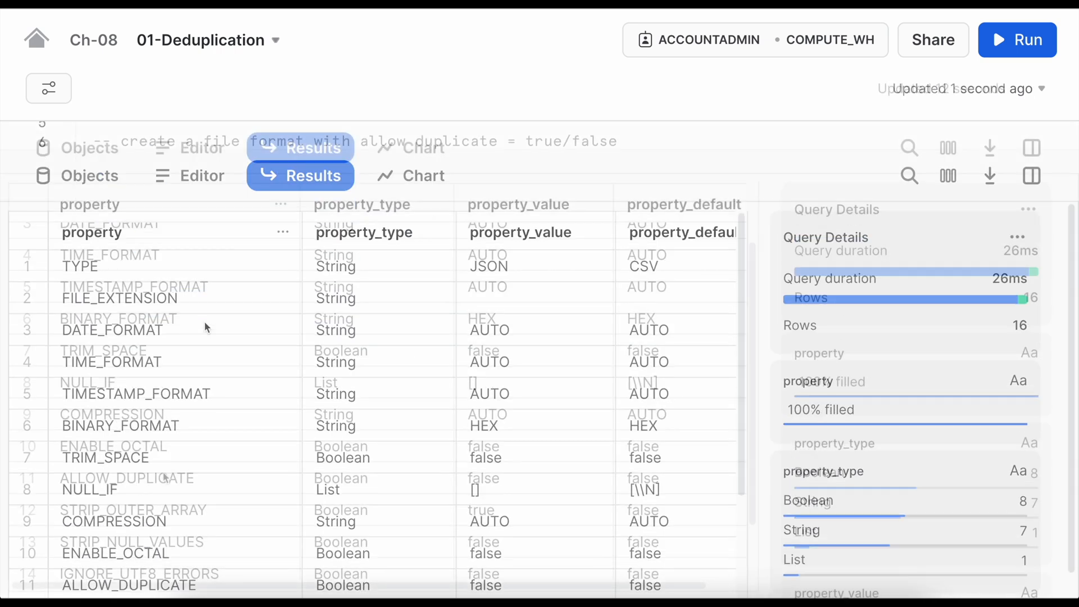
pyautogui.click(127, 478)
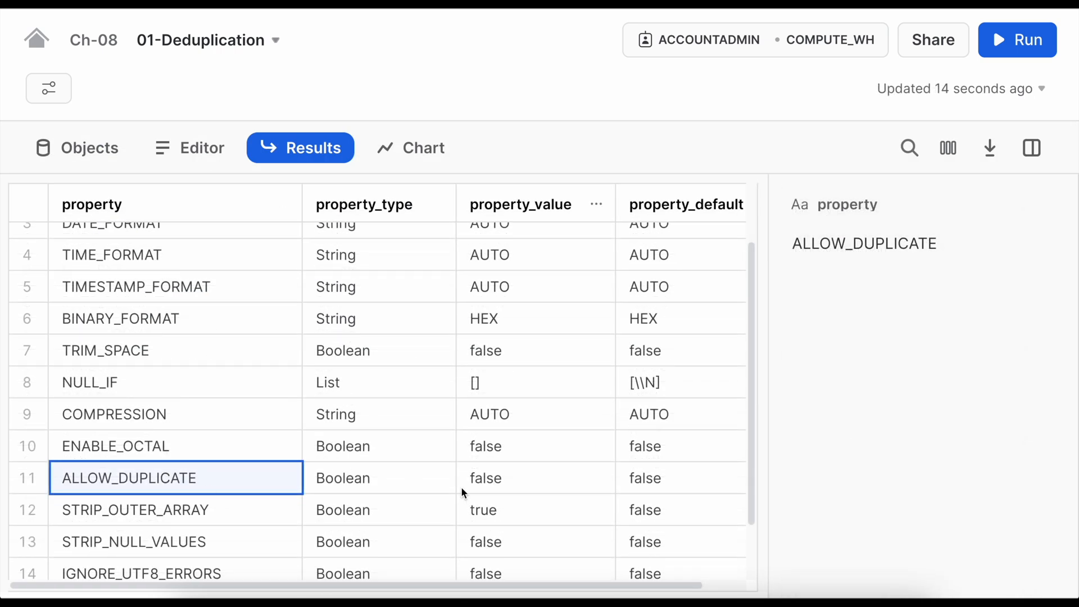
pyautogui.click(202, 148)
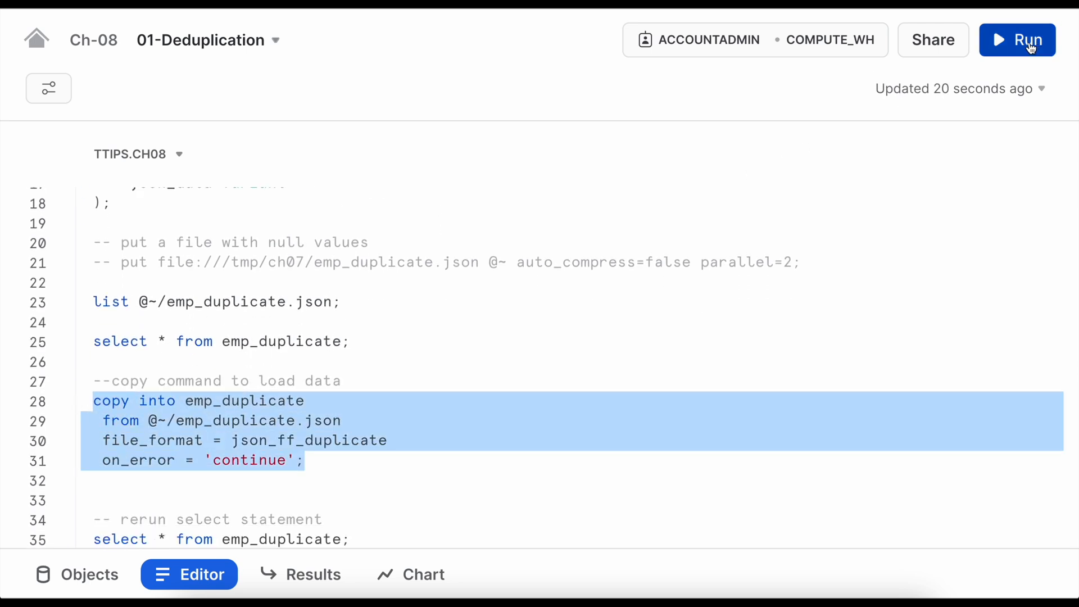
# - Rerun COPY INTO emp_duplicate (0 of 3 rows, duplicate dob) and copy its query ID
pyautogui.click(1025, 40)
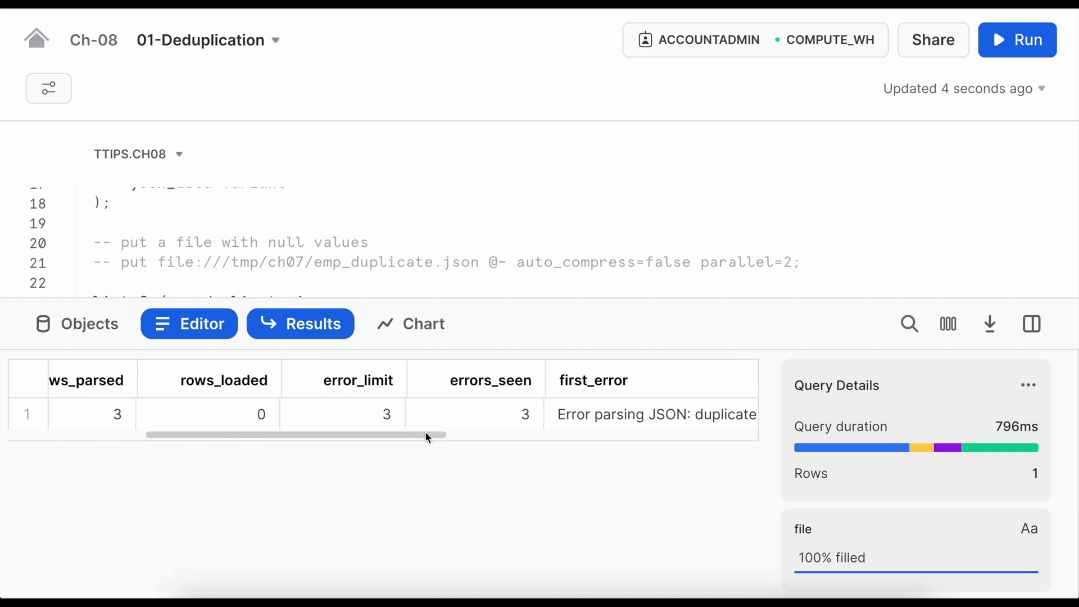
pyautogui.moveTo(427, 434); pyautogui.dragTo(289, 435)
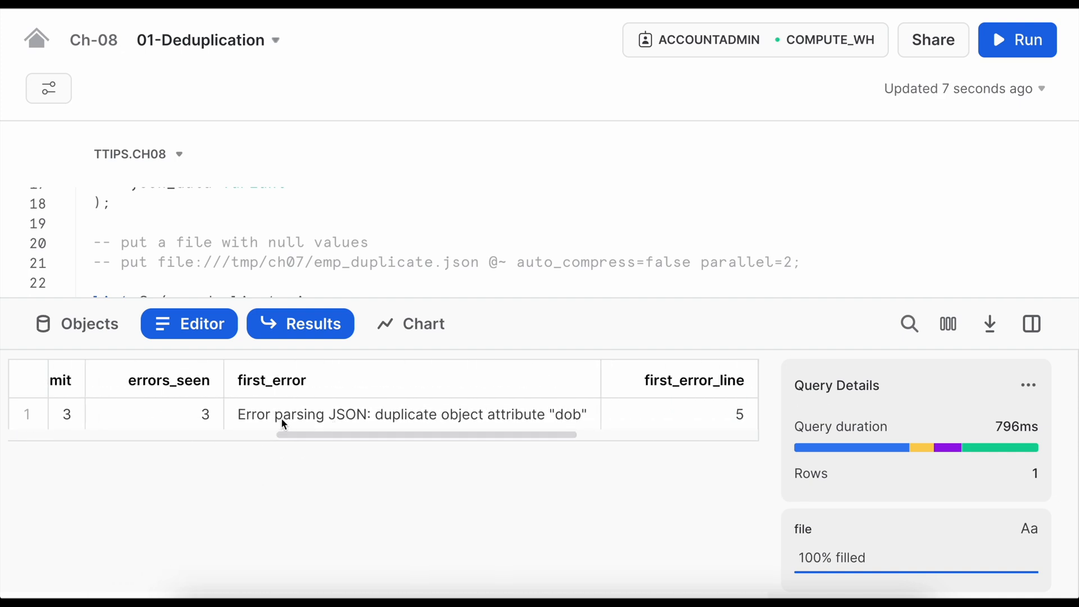
pyautogui.moveTo(487, 428)
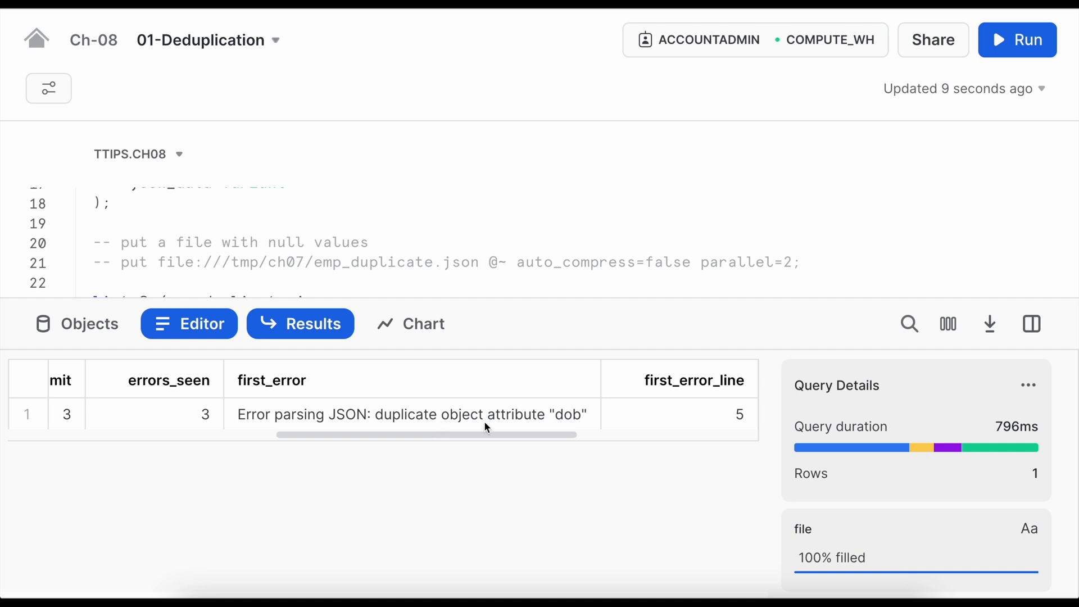
pyautogui.moveTo(1029, 385)
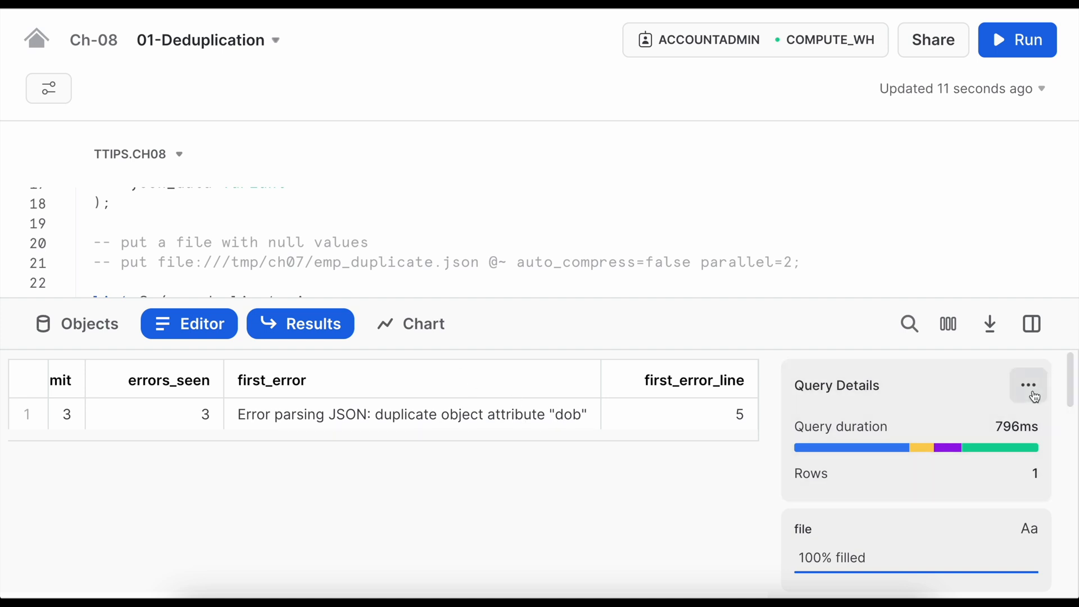
pyautogui.click(1028, 385)
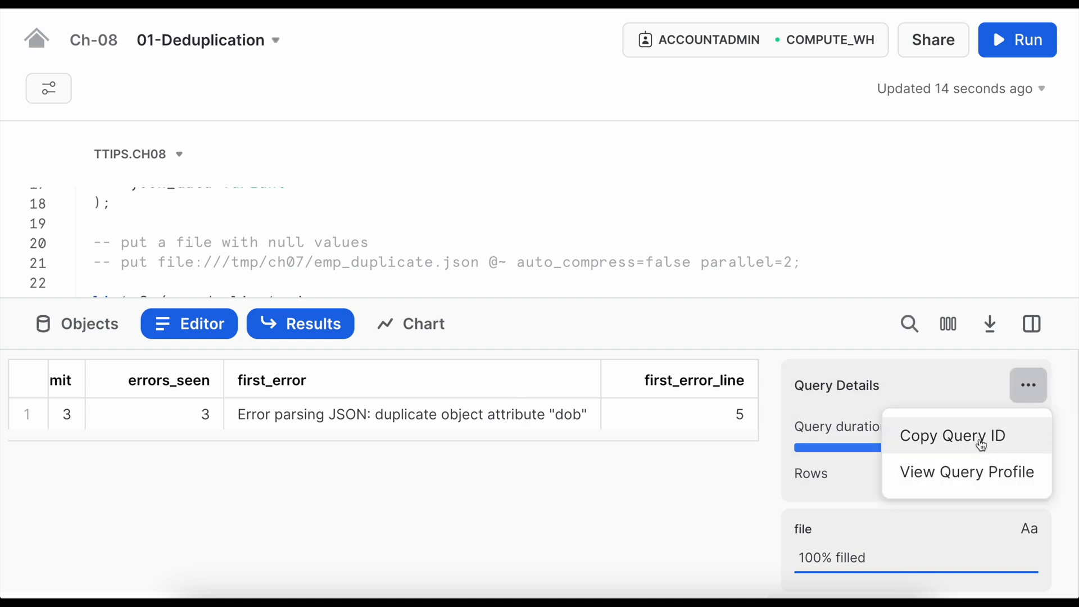
pyautogui.click(967, 435)
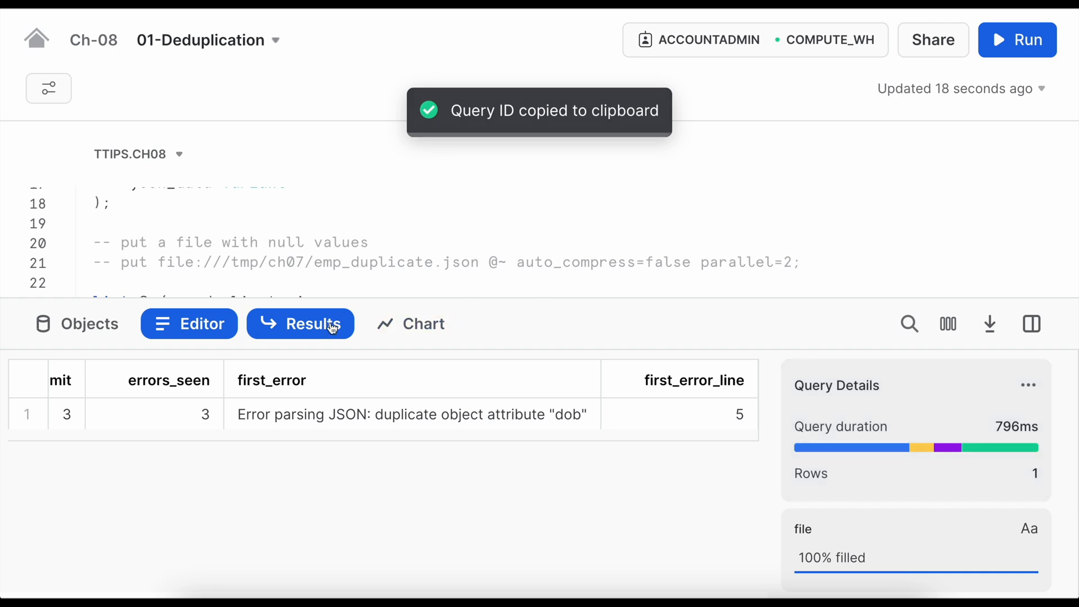
pyautogui.click(189, 324)
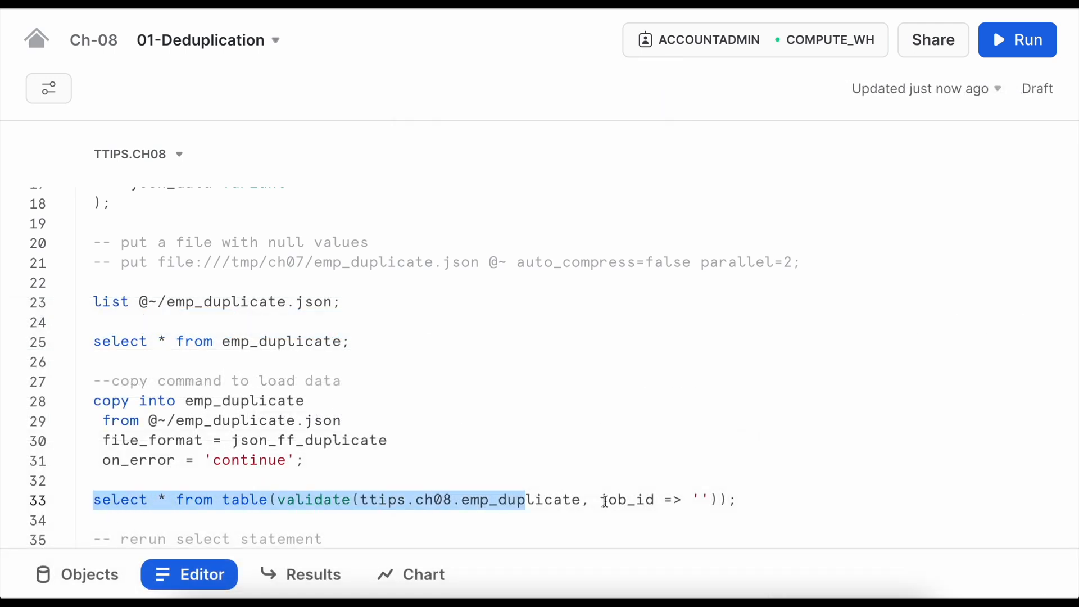
pyautogui.write('01aa1f97-0001-8a46-0012-718700015352')
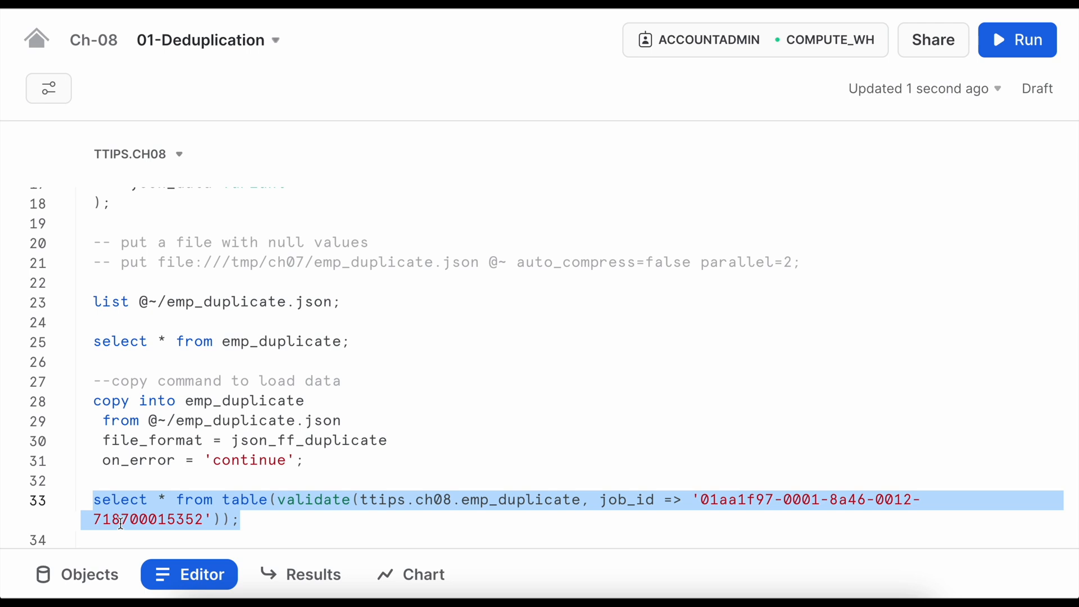
pyautogui.click(1023, 39)
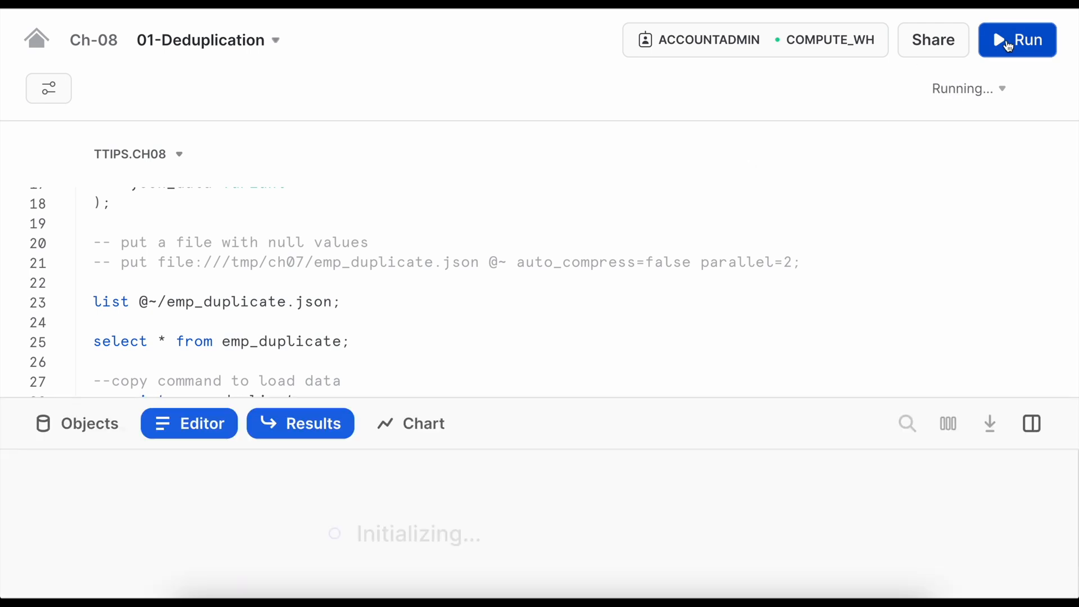
pyautogui.click(1019, 39)
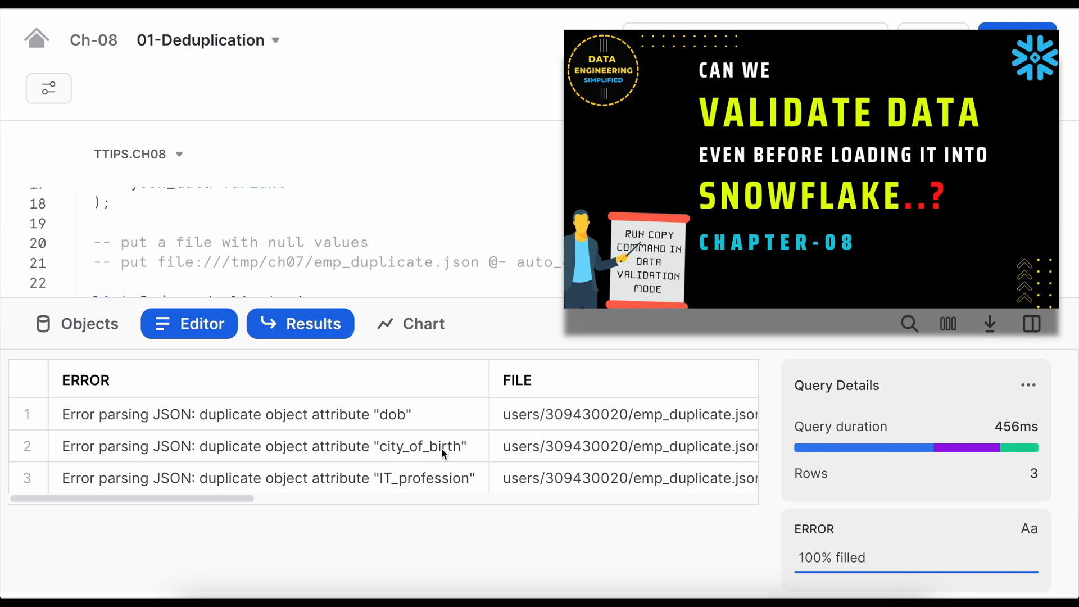
pyautogui.moveTo(447, 489)
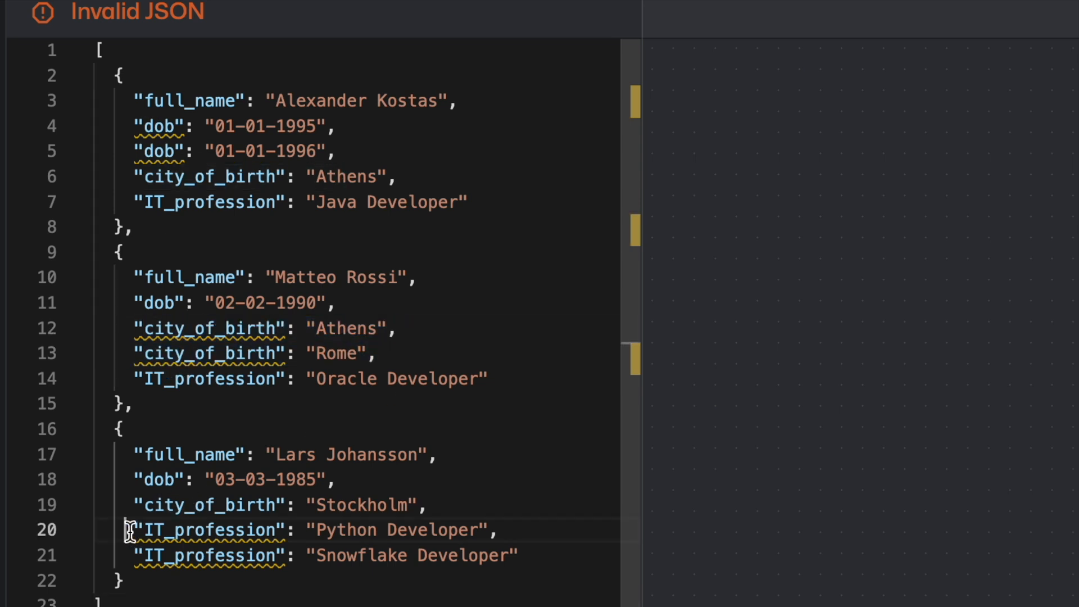
# - Highlight the repeated IT_profession entries in the third record of emp_duplicate.json
pyautogui.moveTo(128, 530); pyautogui.dragTo(519, 555)
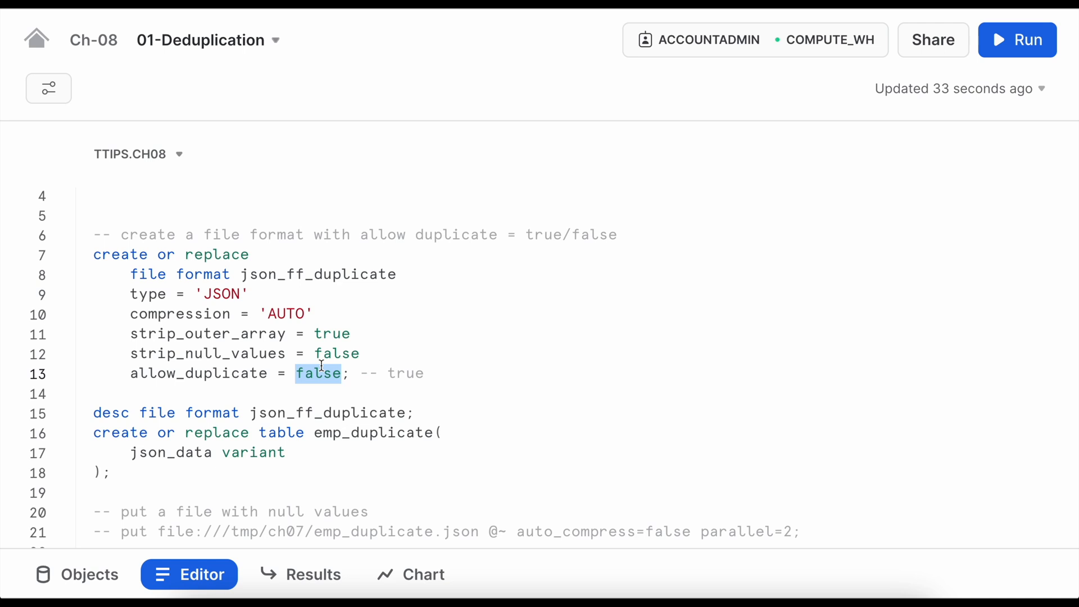
# - Change allow_duplicate to true, recreate and describe json_ff_duplicate, showing ALLOW_DUPLICATE true
pyautogui.write('true')
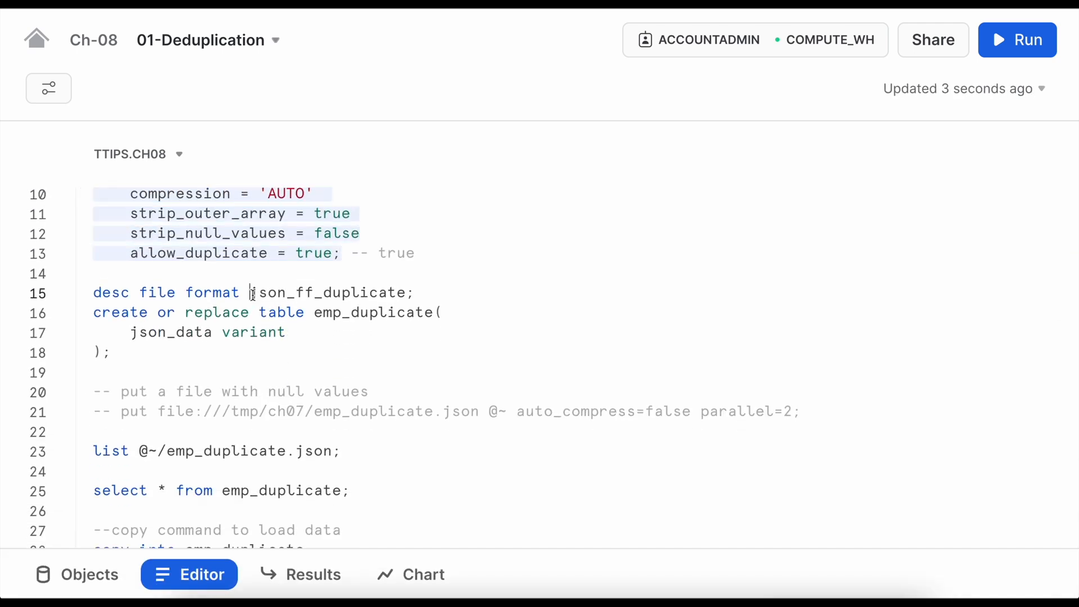
pyautogui.click(1023, 39)
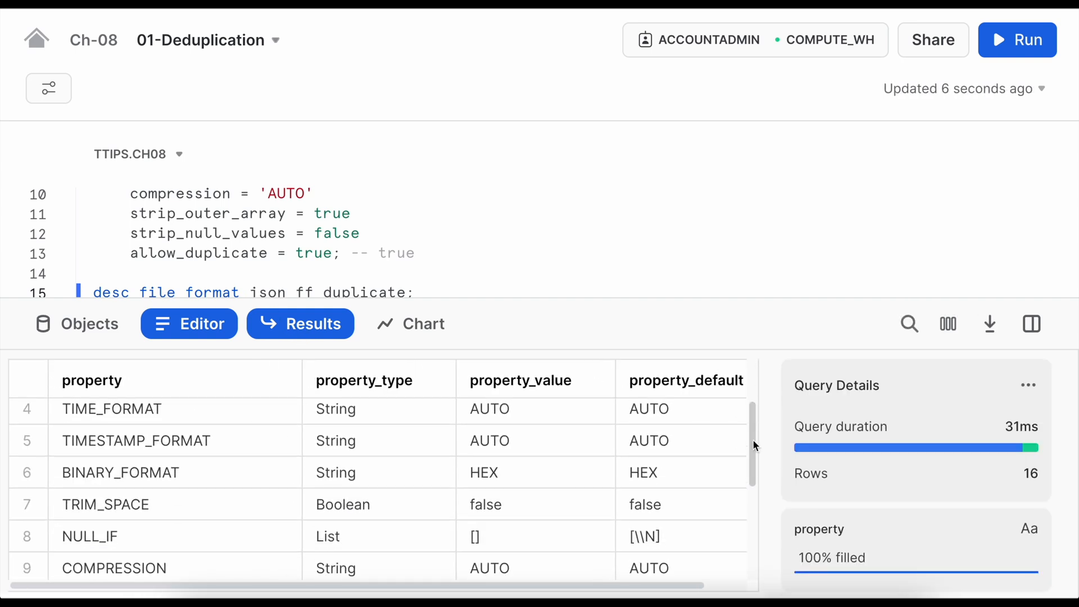
pyautogui.scroll(-3)
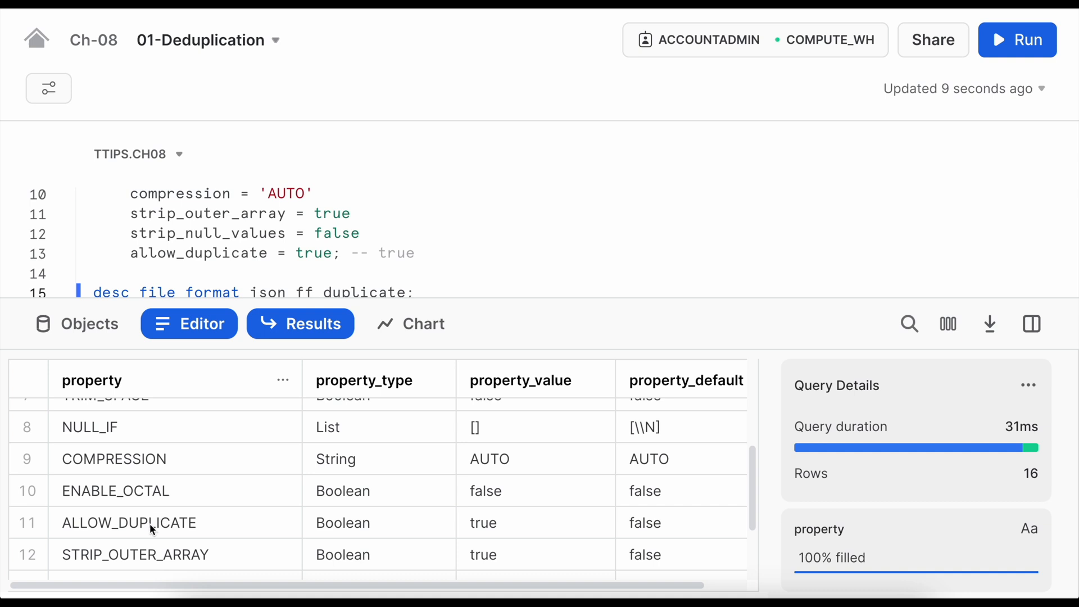
pyautogui.moveTo(502, 530)
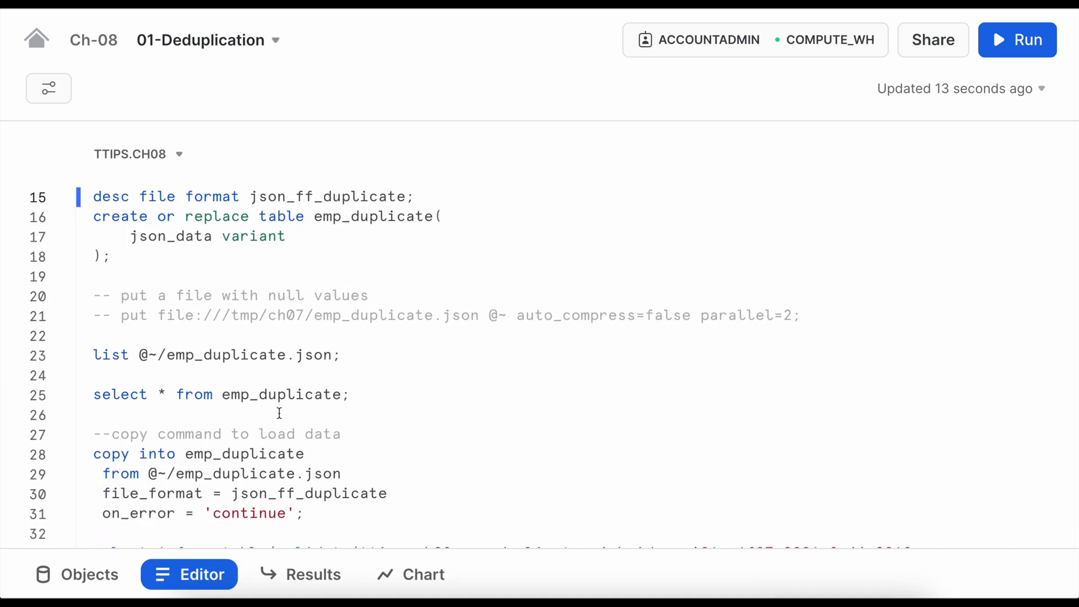
pyautogui.click(1020, 40)
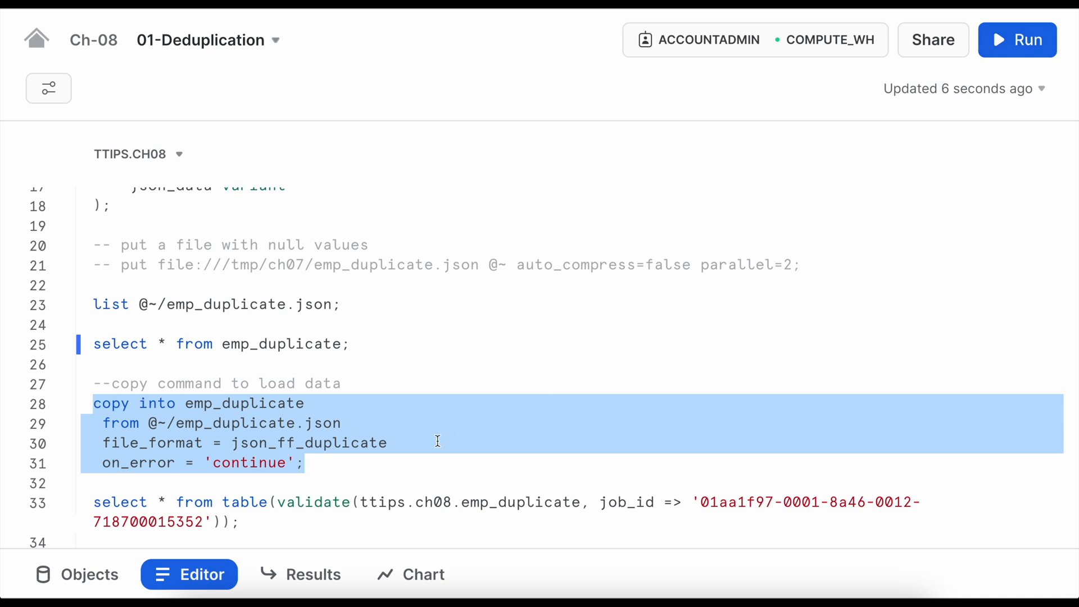
# - Add force = true to COPY INTO, load all 3 rows, and query SELECT * FROM emp_duplicate
pyautogui.write('force')
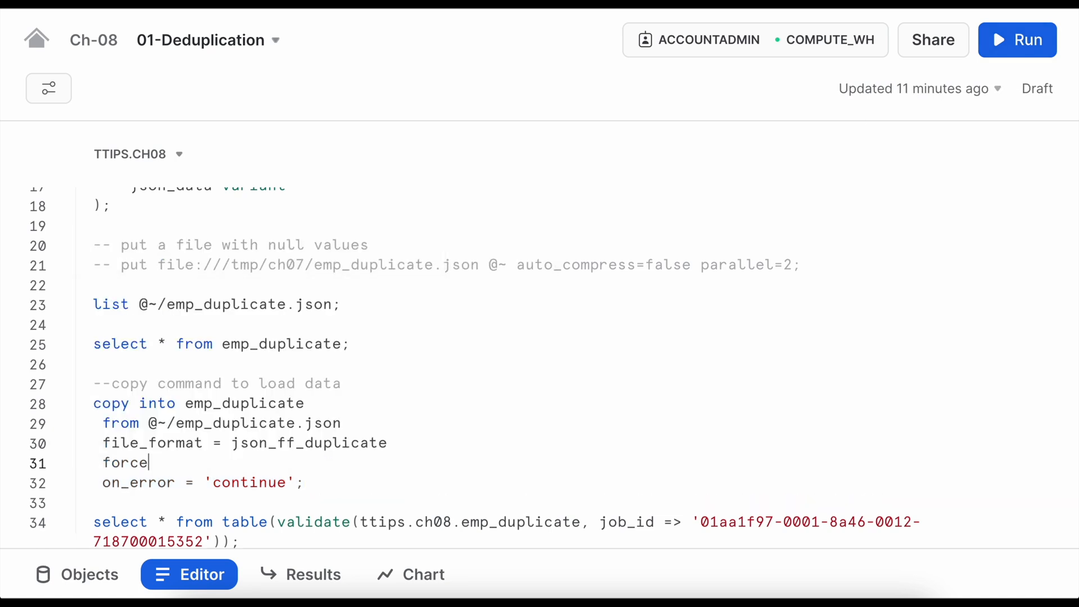
pyautogui.write('= true')
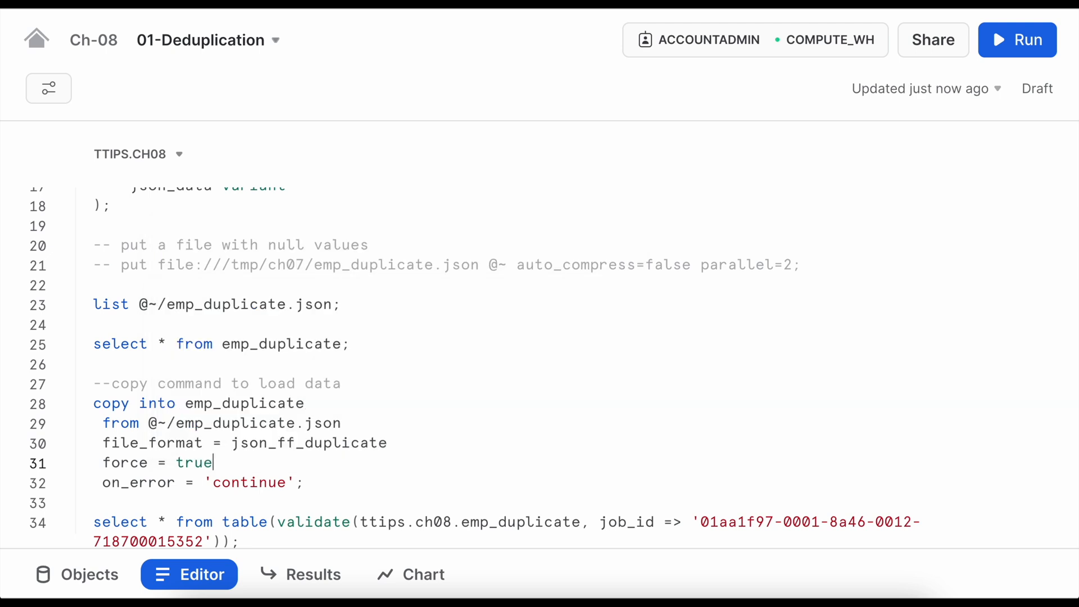
pyautogui.click(1023, 39)
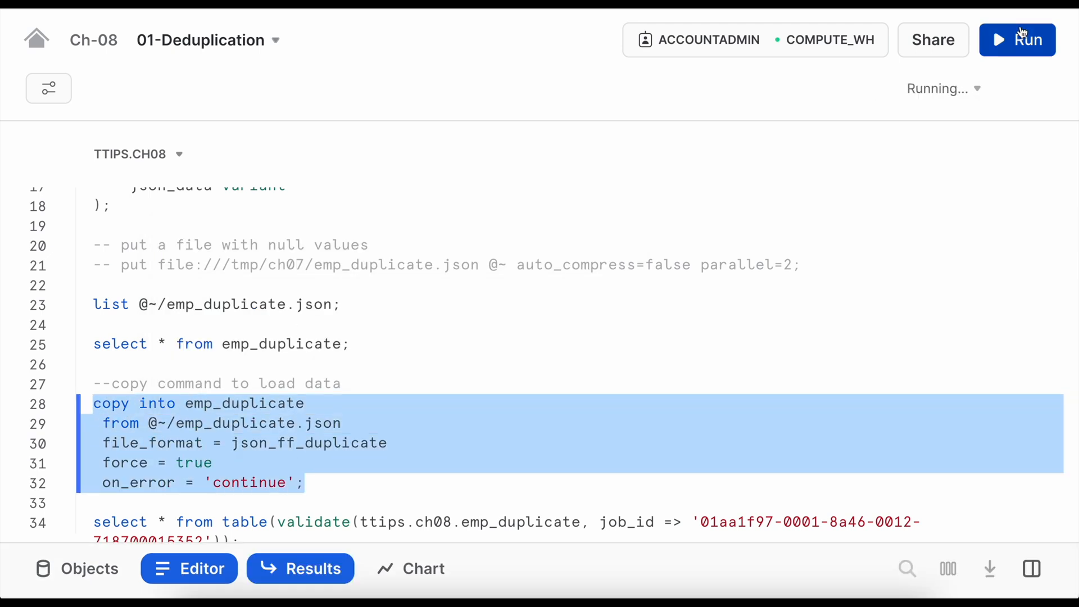
pyautogui.click(1023, 40)
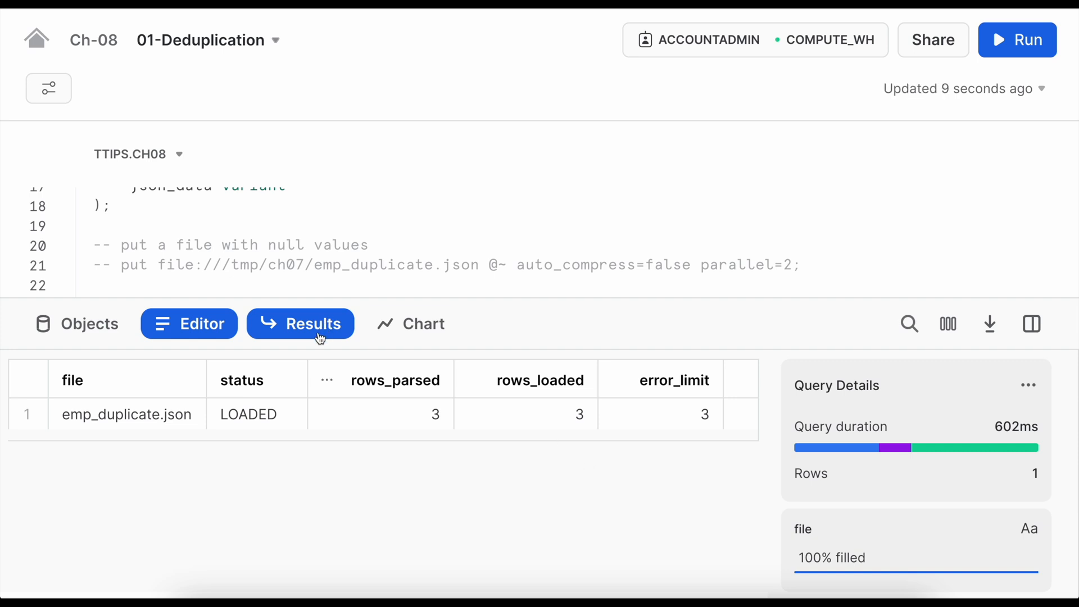
pyautogui.click(188, 324)
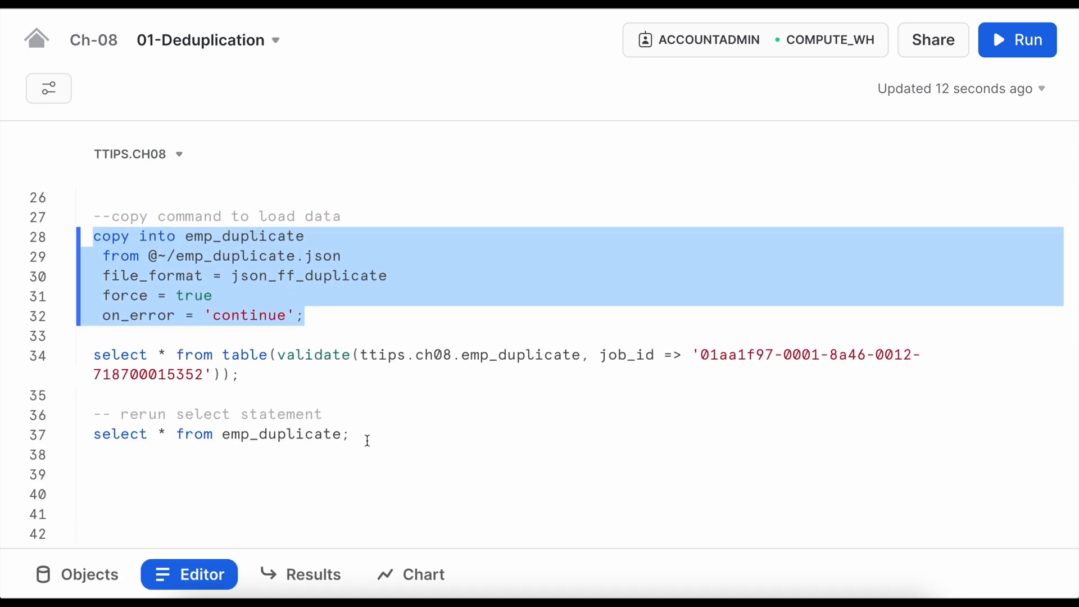
pyautogui.click(1020, 39)
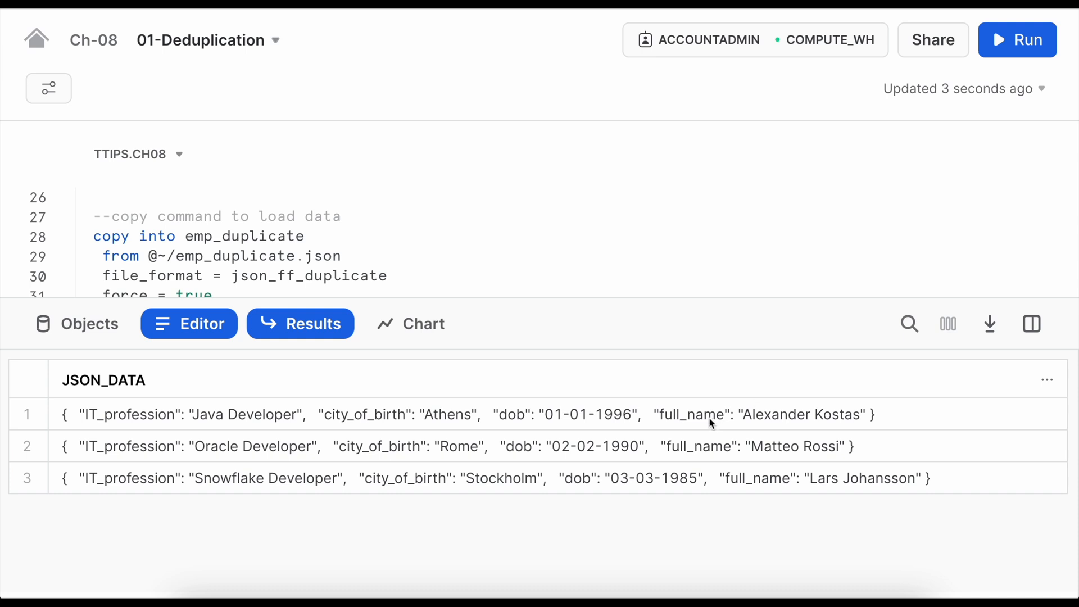
pyautogui.moveTo(609, 427)
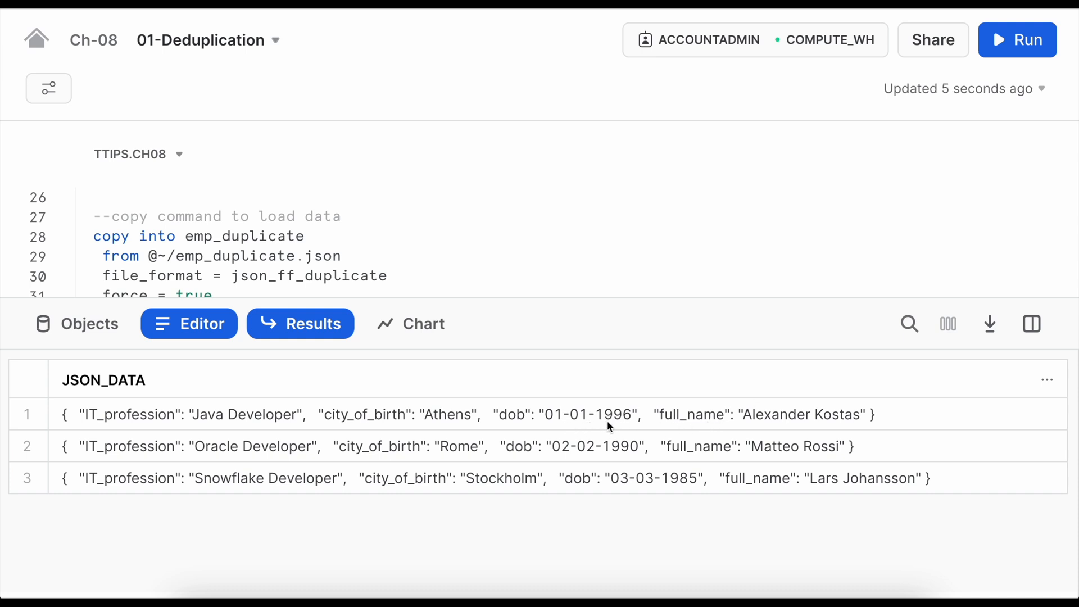
pyautogui.moveTo(630, 425)
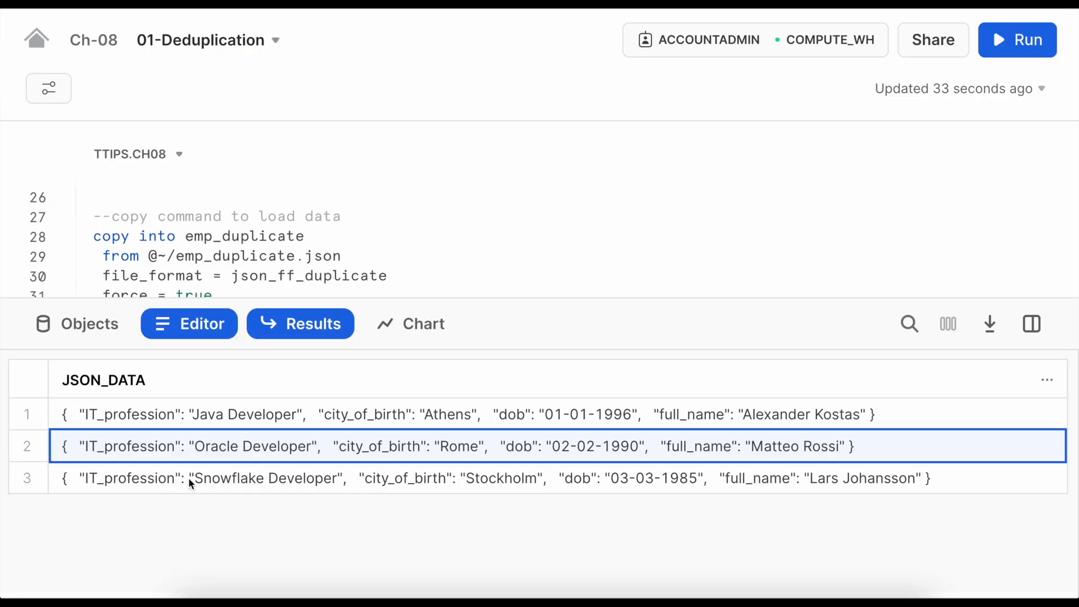
pyautogui.moveTo(326, 480)
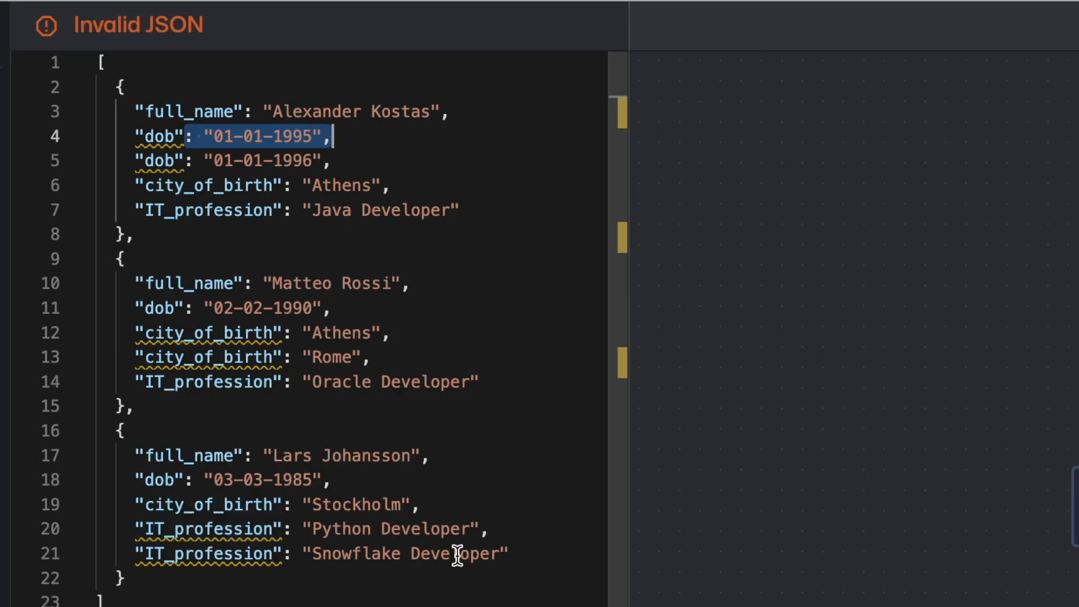
pyautogui.moveTo(500, 555)
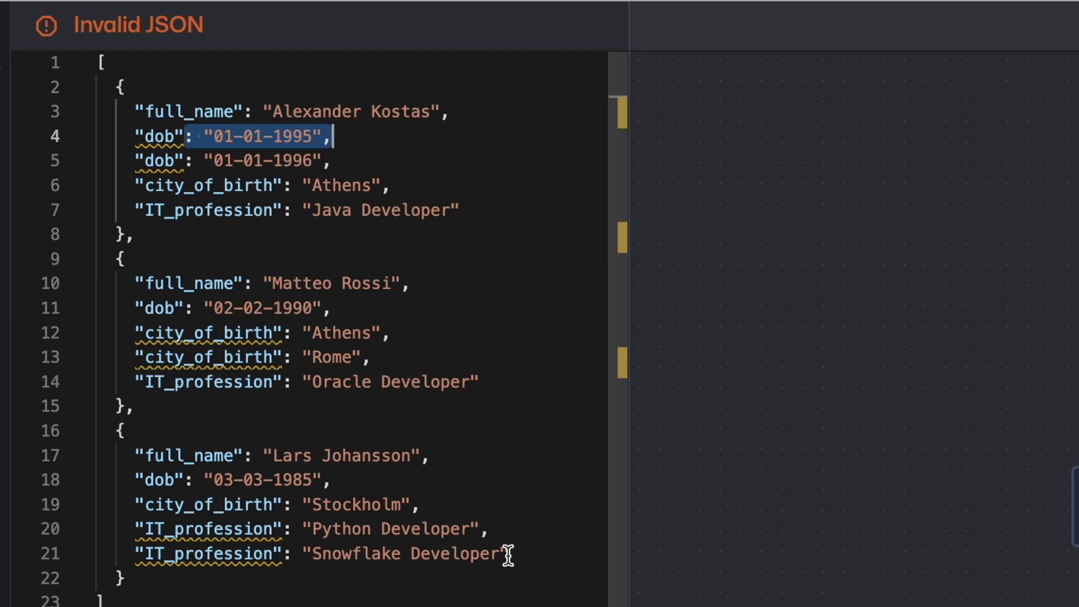
# - Mark the discarded first dob value 01-01-1995 on line 4 of the JSON sample
pyautogui.click(440, 554)
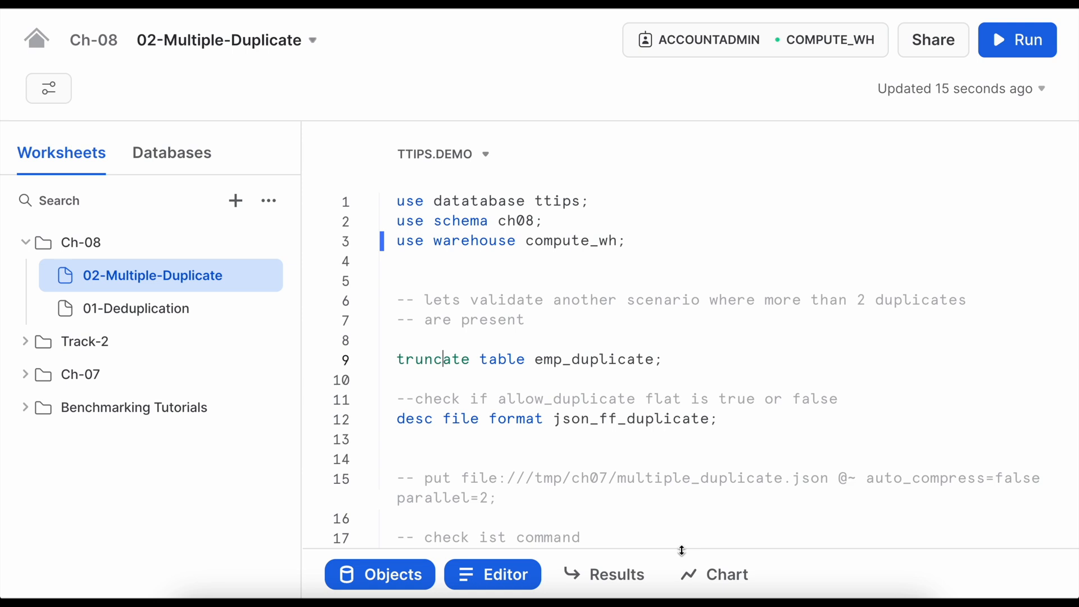
pyautogui.moveTo(407, 494)
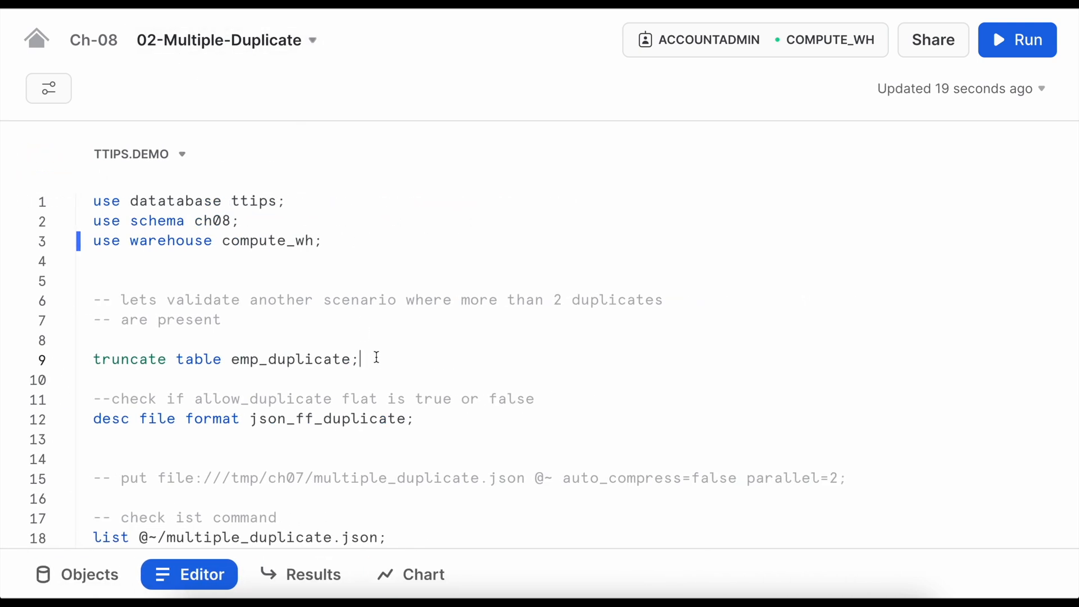
# - Truncate emp_duplicate, then describe json_ff_duplicate and scroll to ALLOW_DUPLICATE showing true
pyautogui.tripleClick(226, 359)
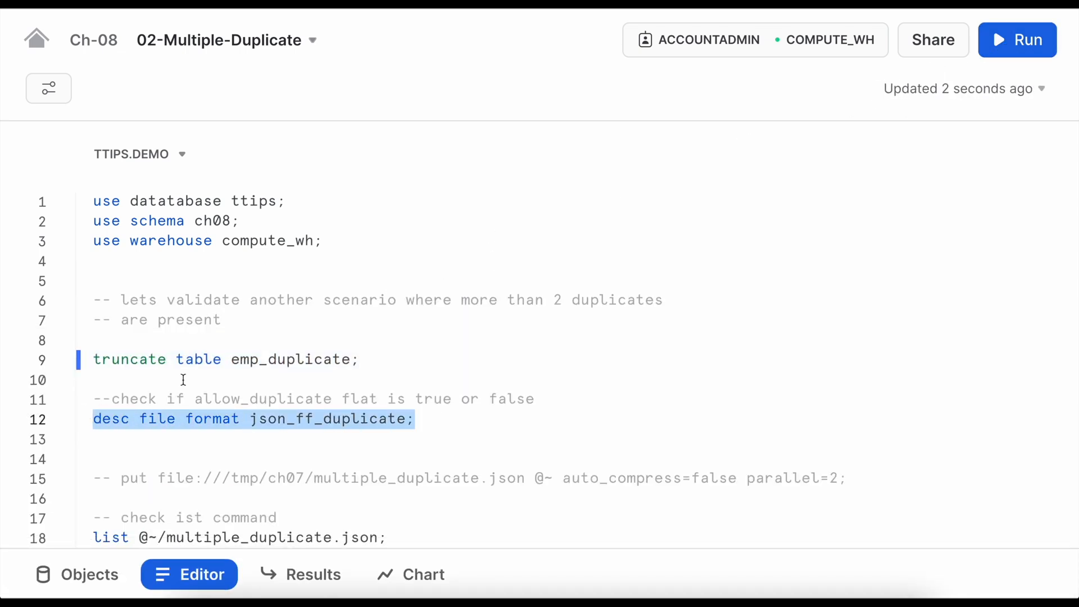
pyautogui.click(1020, 40)
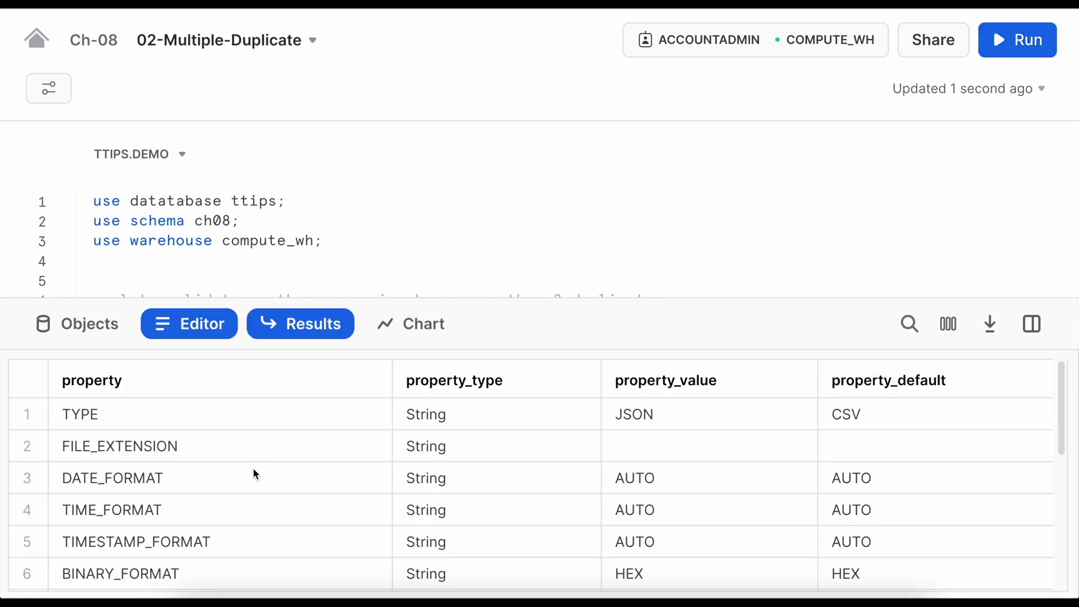
pyautogui.scroll(-3)
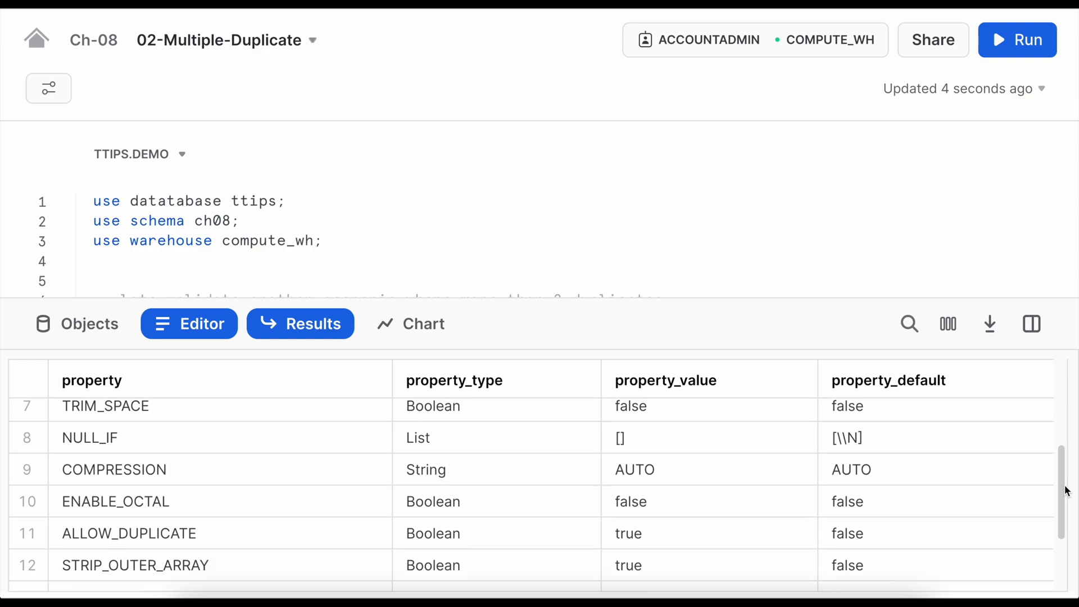
pyautogui.scroll(-3)
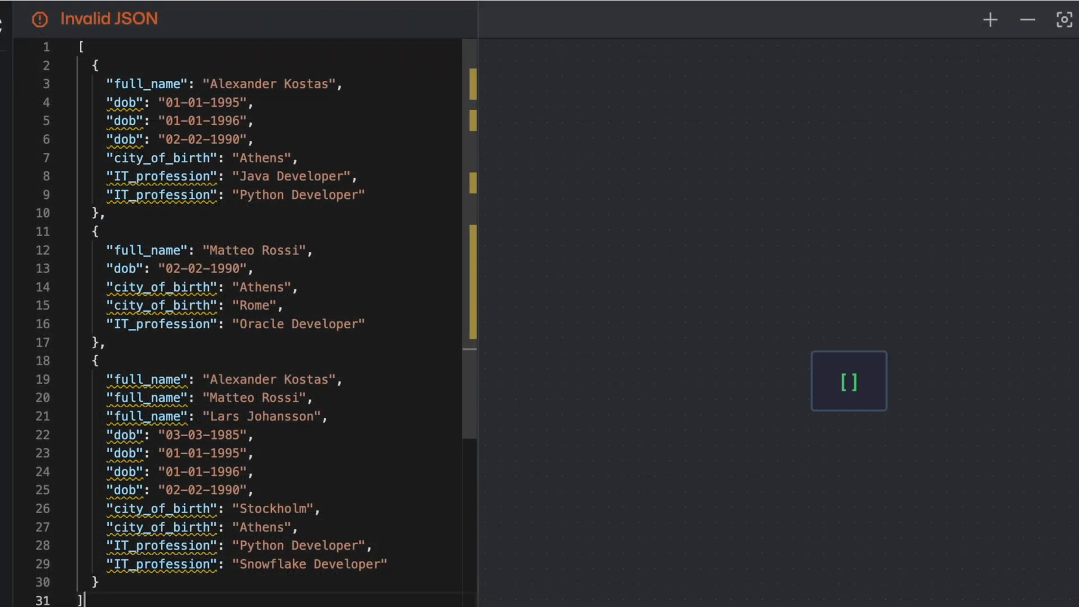
# - Review the multiple-duplicate JSON, highlighting the third record's repeated IT_profession entries
pyautogui.moveTo(106, 102); pyautogui.dragTo(254, 138)
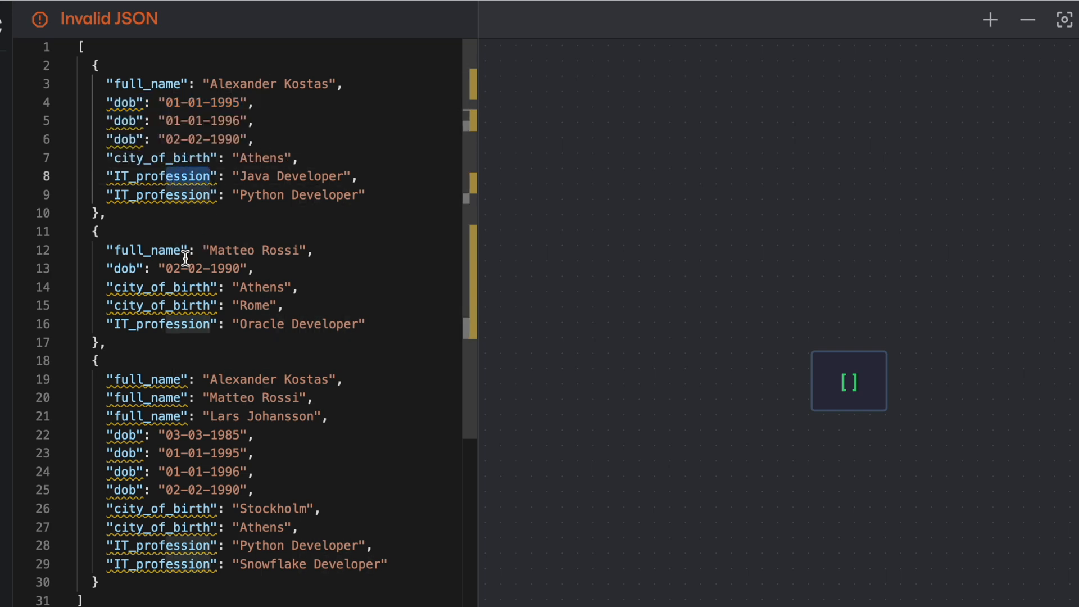
pyautogui.moveTo(104, 287); pyautogui.dragTo(282, 305)
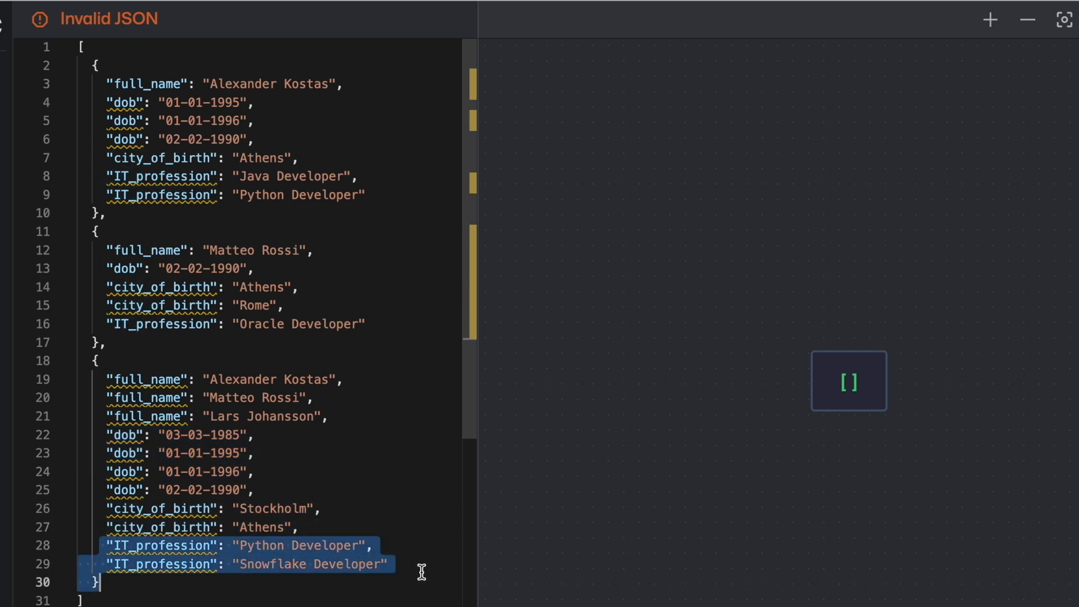
pyautogui.moveTo(258, 250)
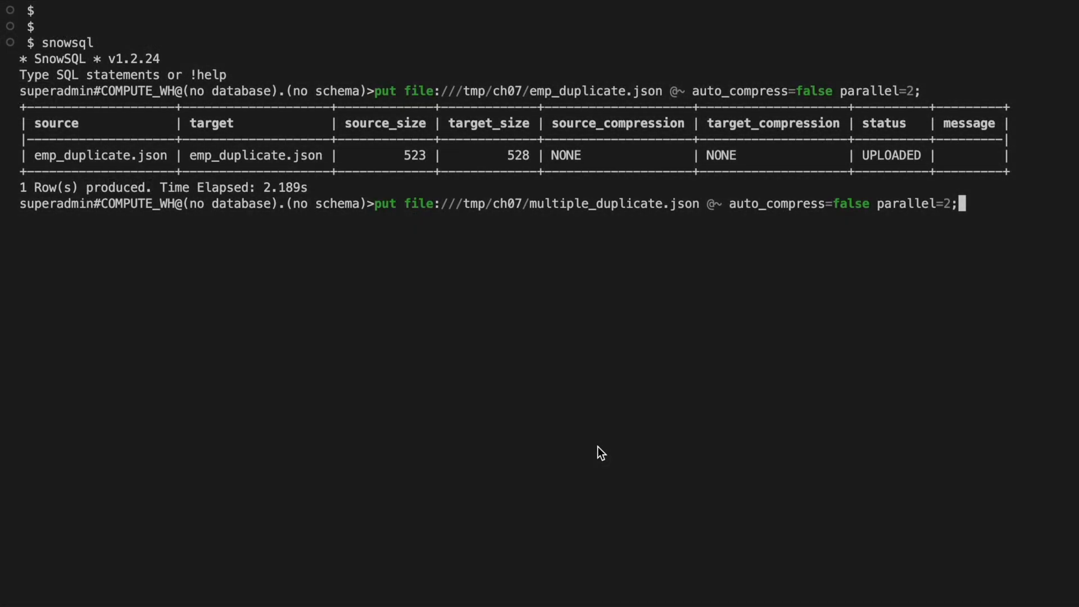
# - Run PUT of multiple_duplicate.json to @~ with auto_compress=false, then select the list statement
pyautogui.press('Enter')
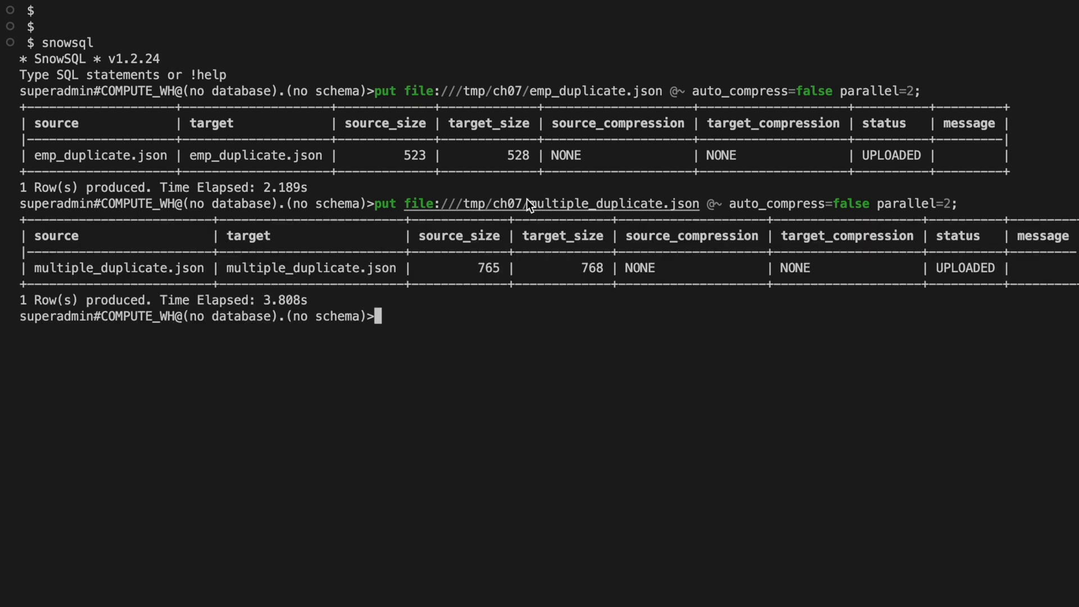
pyautogui.doubleClick(613, 203)
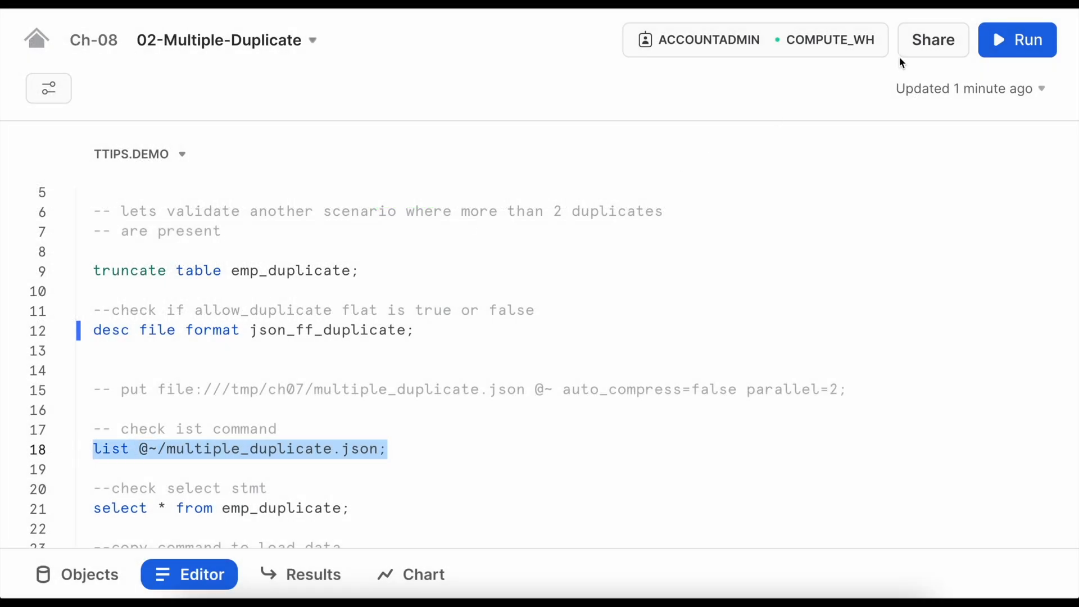
# - List the uploaded file on the user stage and query the emp_duplicate table
pyautogui.click(1018, 39)
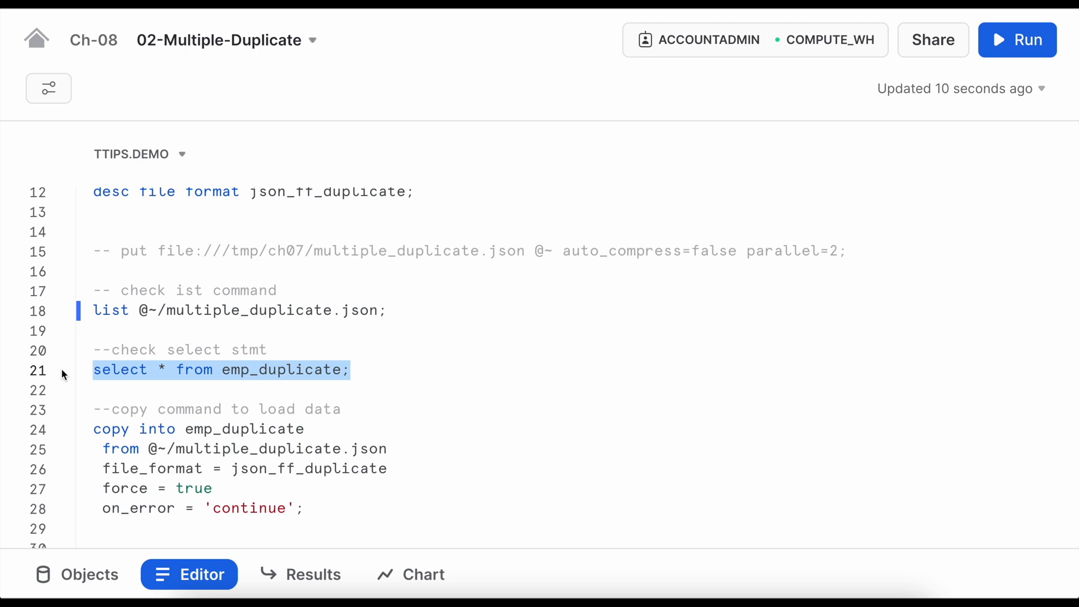
pyautogui.click(1021, 40)
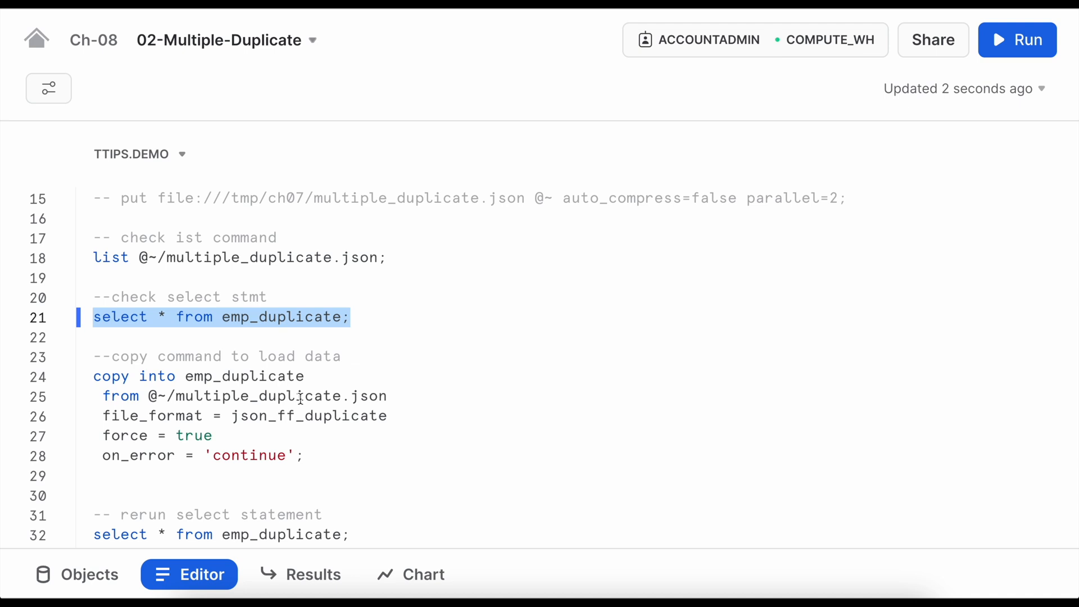
pyautogui.doubleClick(243, 376)
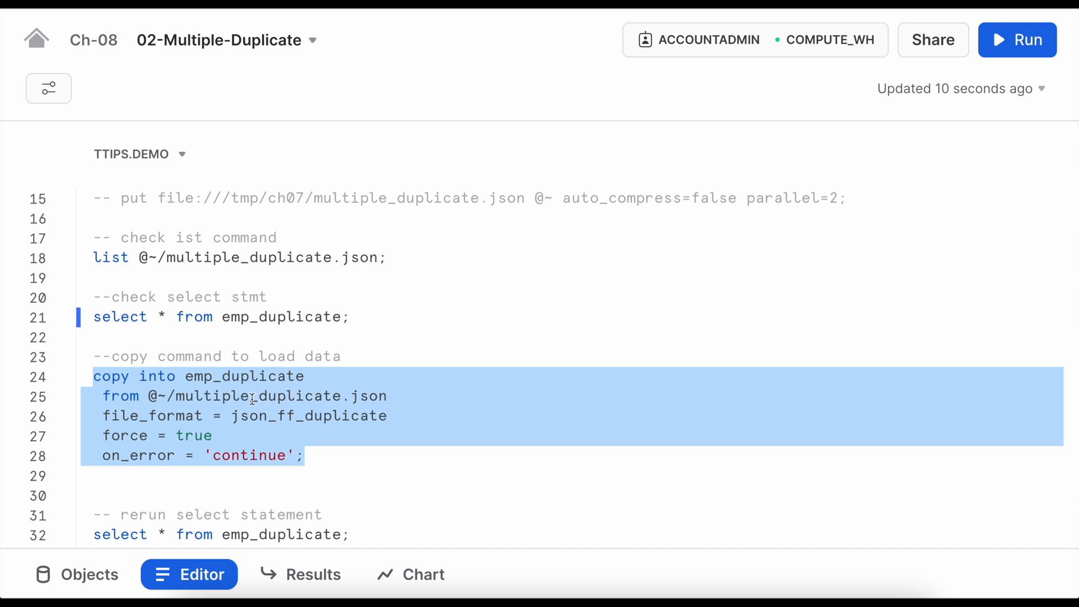
pyautogui.doubleClick(243, 377)
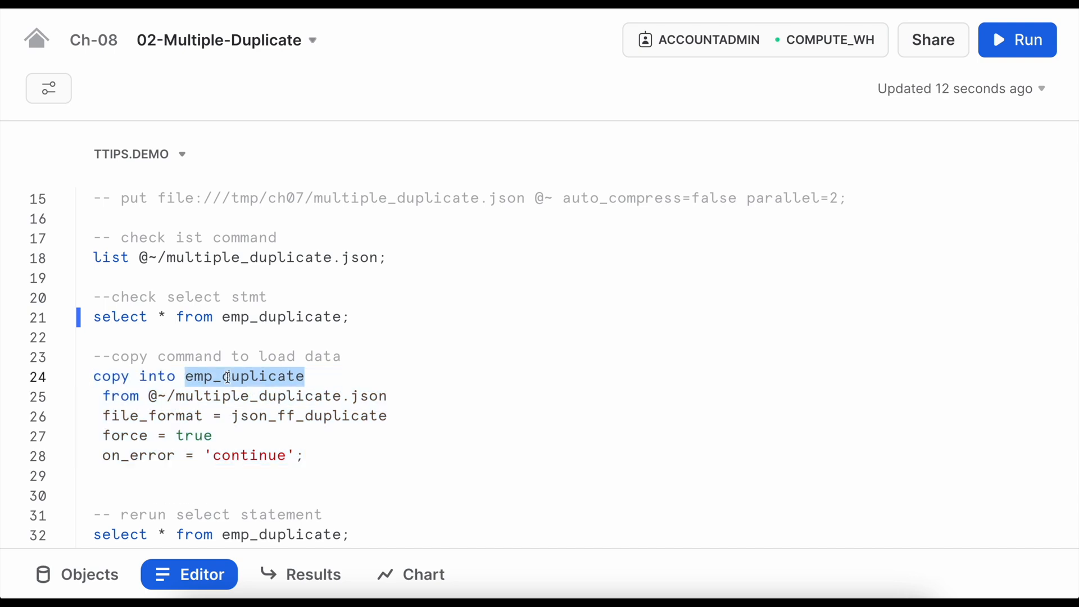
# - Run COPY INTO emp_duplicate, then query it to see two employee rows
pyautogui.moveTo(94, 376); pyautogui.dragTo(304, 454)
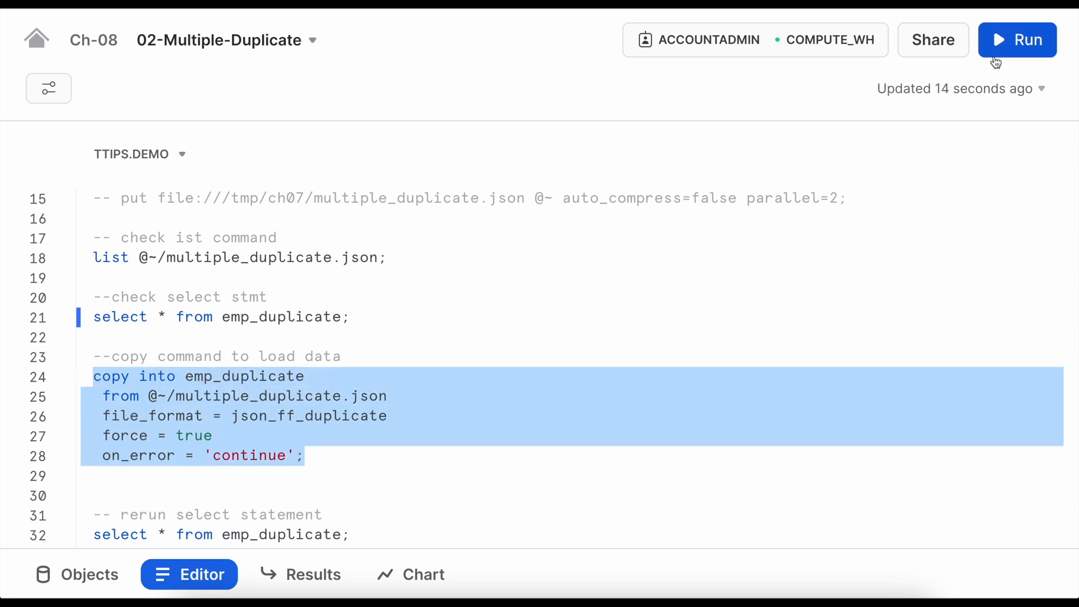
pyautogui.click(1017, 39)
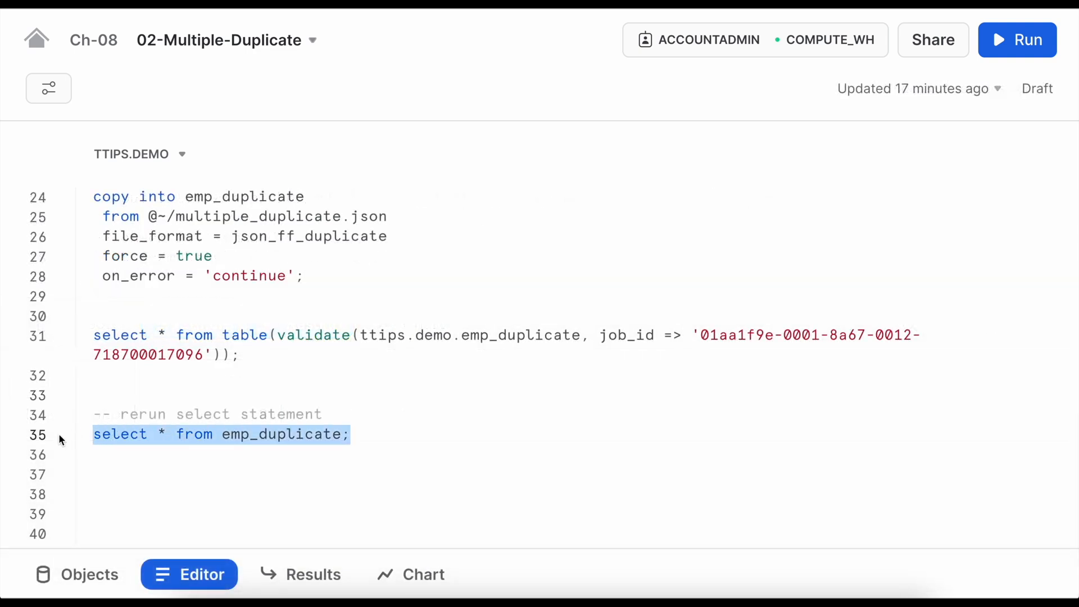
pyautogui.click(1020, 39)
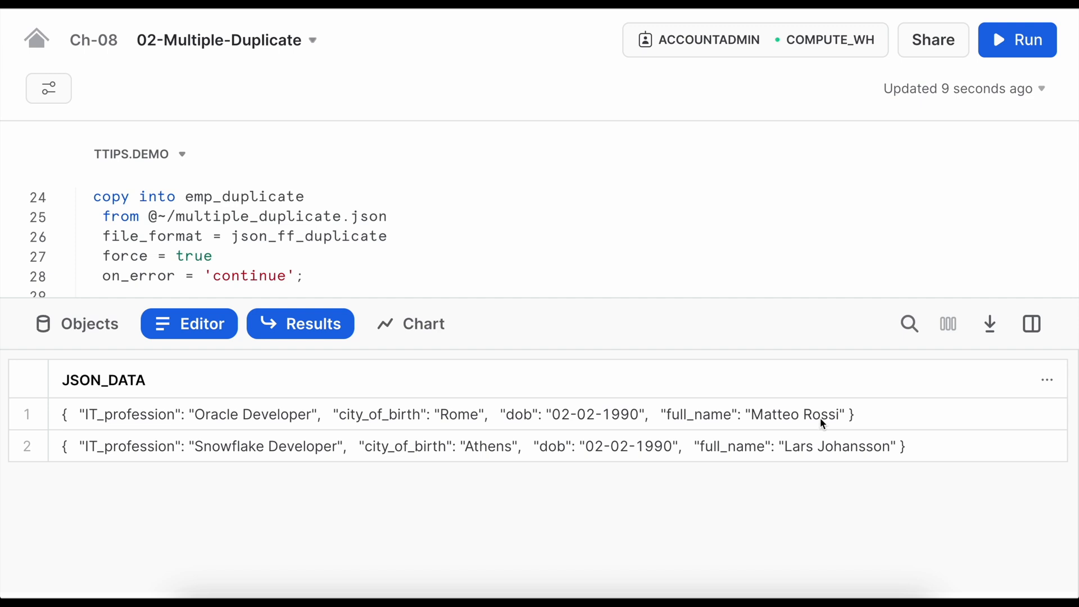
pyautogui.moveTo(825, 453)
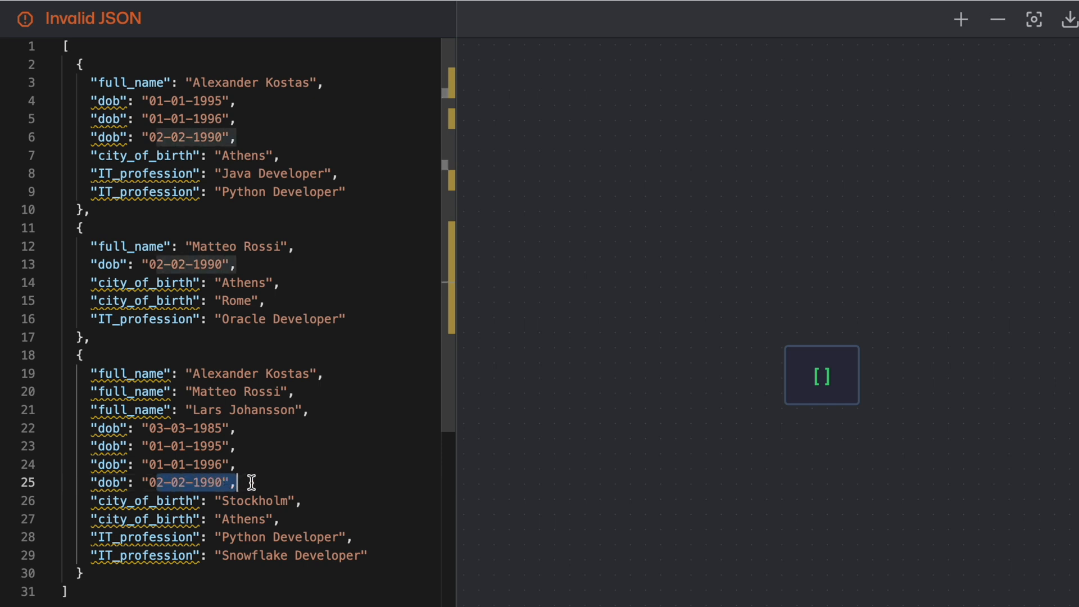
pyautogui.moveTo(185, 411)
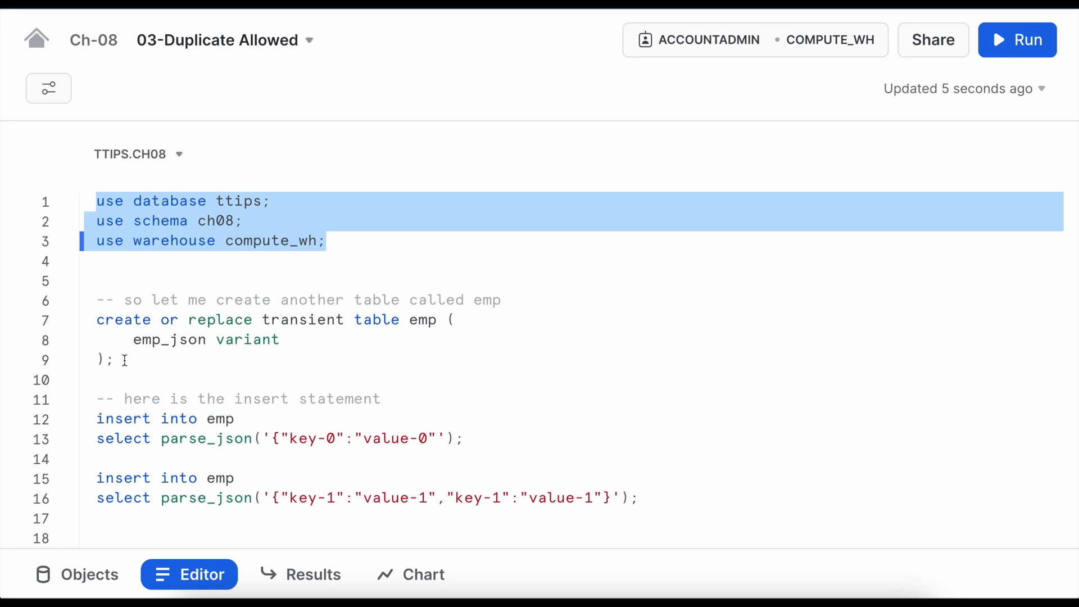
# - Insert the single-key parse_json row into emp, then run the duplicate key-1 insert, which errors
pyautogui.doubleClick(168, 339)
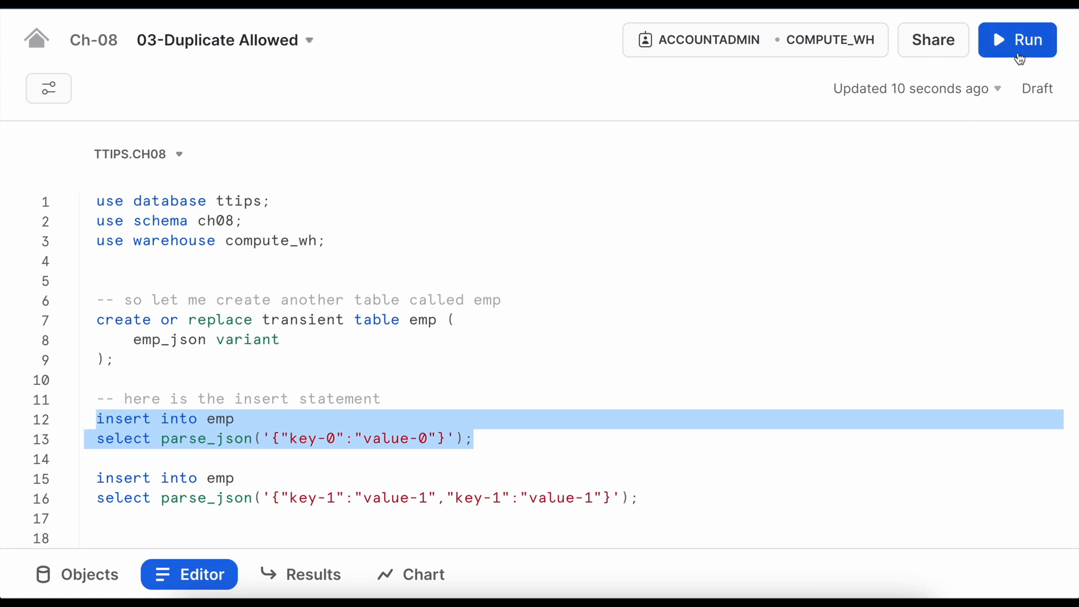
pyautogui.click(1016, 39)
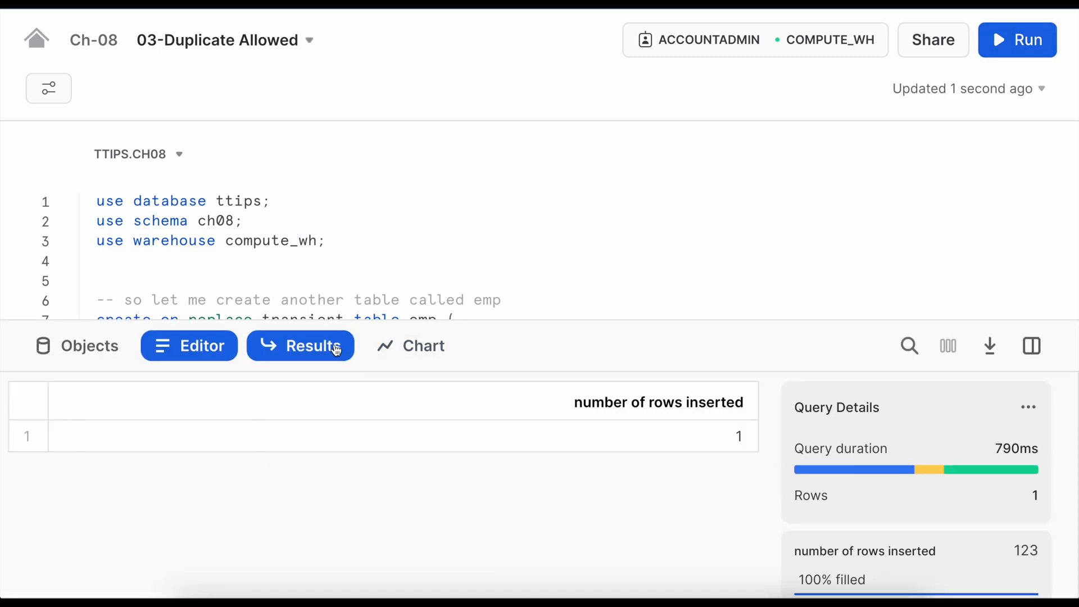
pyautogui.click(189, 346)
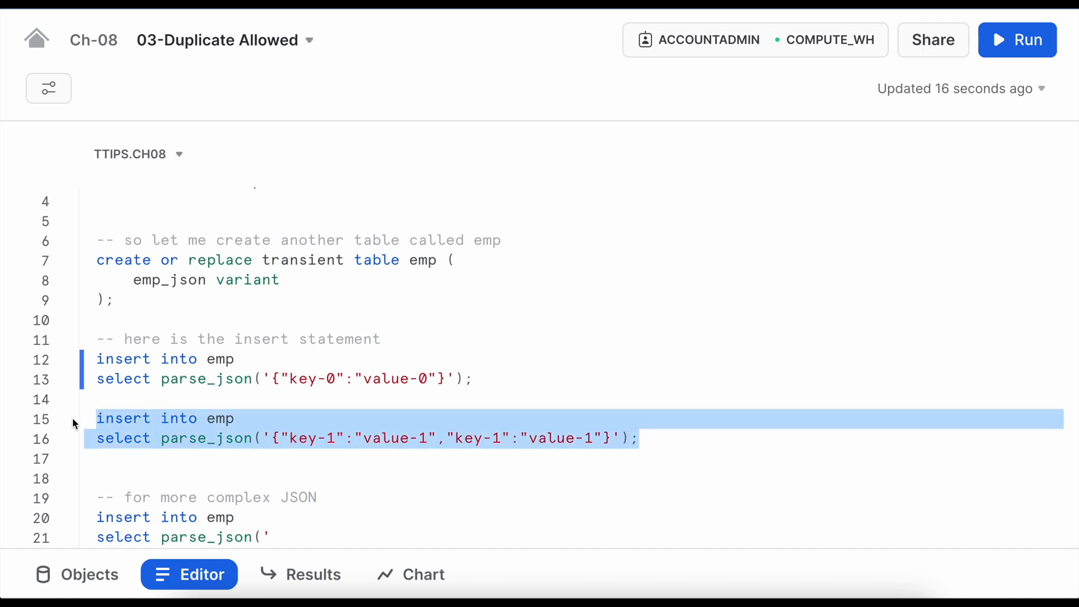
pyautogui.click(1020, 40)
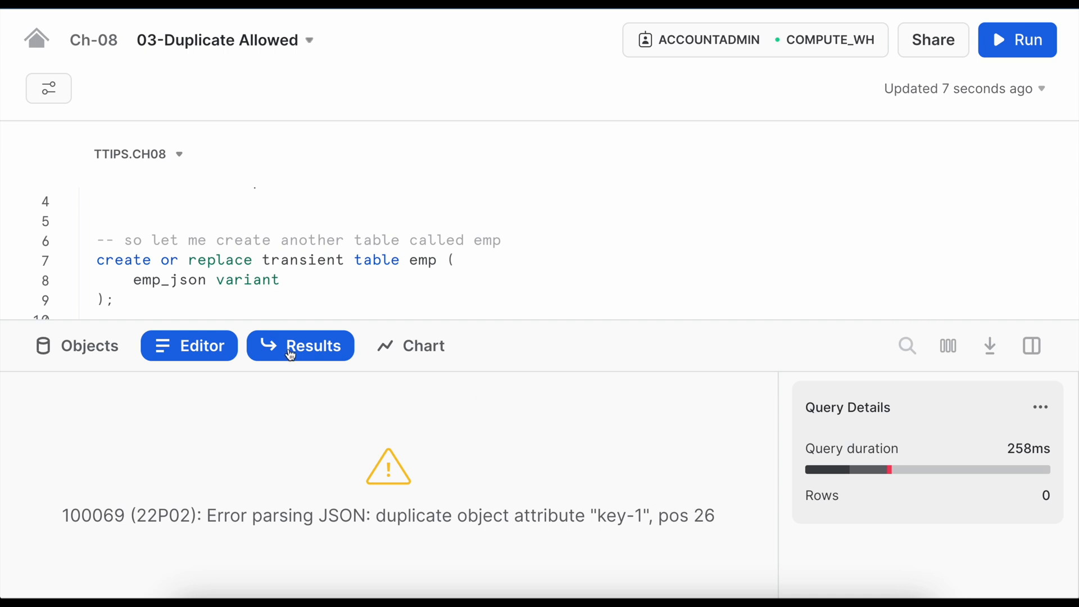
pyautogui.click(188, 346)
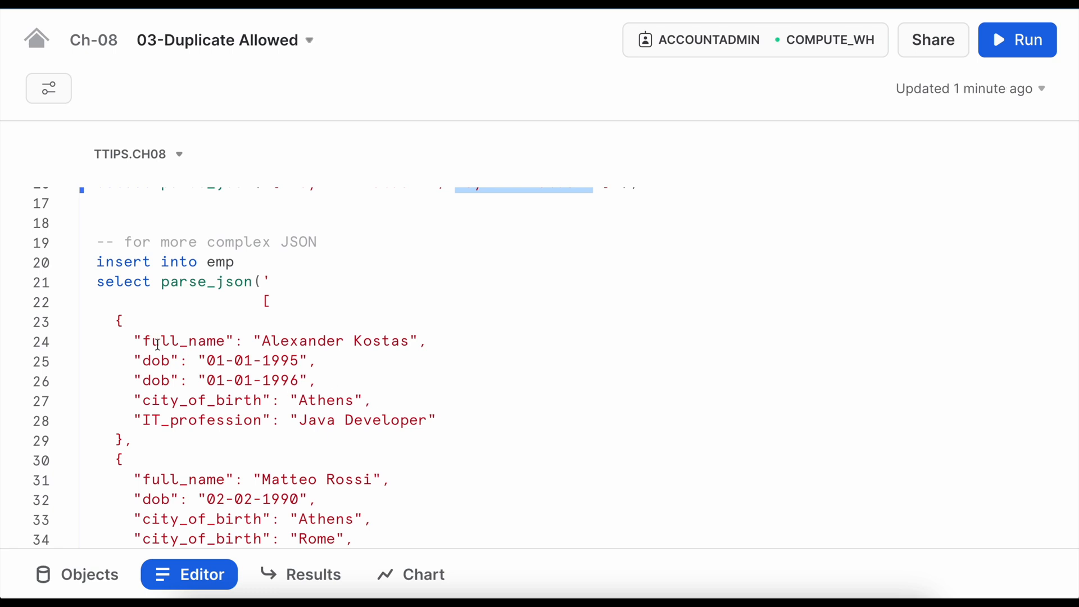
# - Run the complex-JSON parse_json insert into emp and read the duplicate 'dob' error
pyautogui.moveTo(120, 321); pyautogui.dragTo(126, 439)
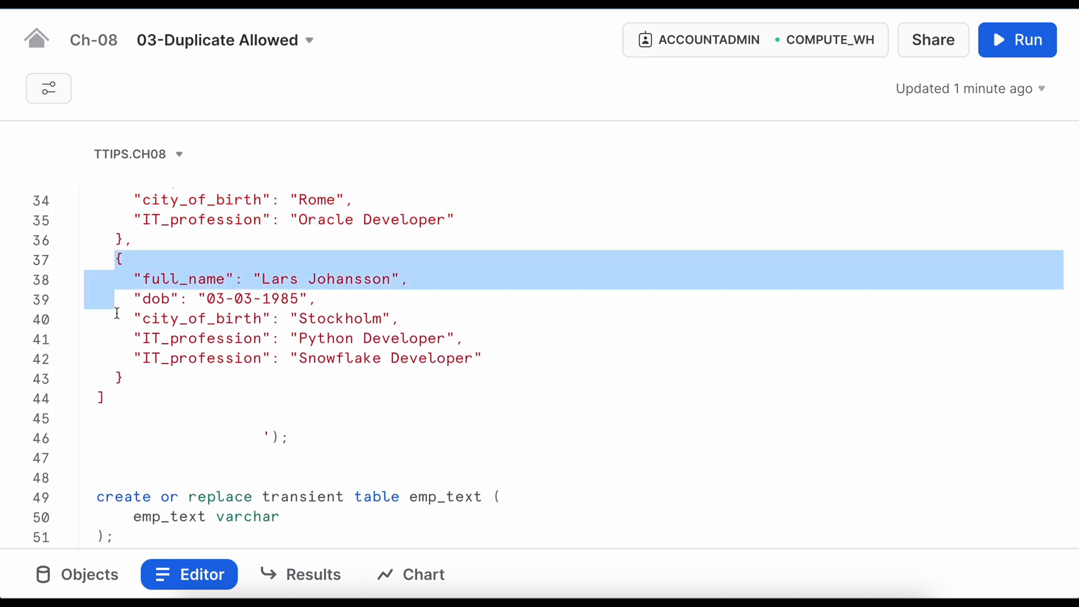
pyautogui.click(251, 358)
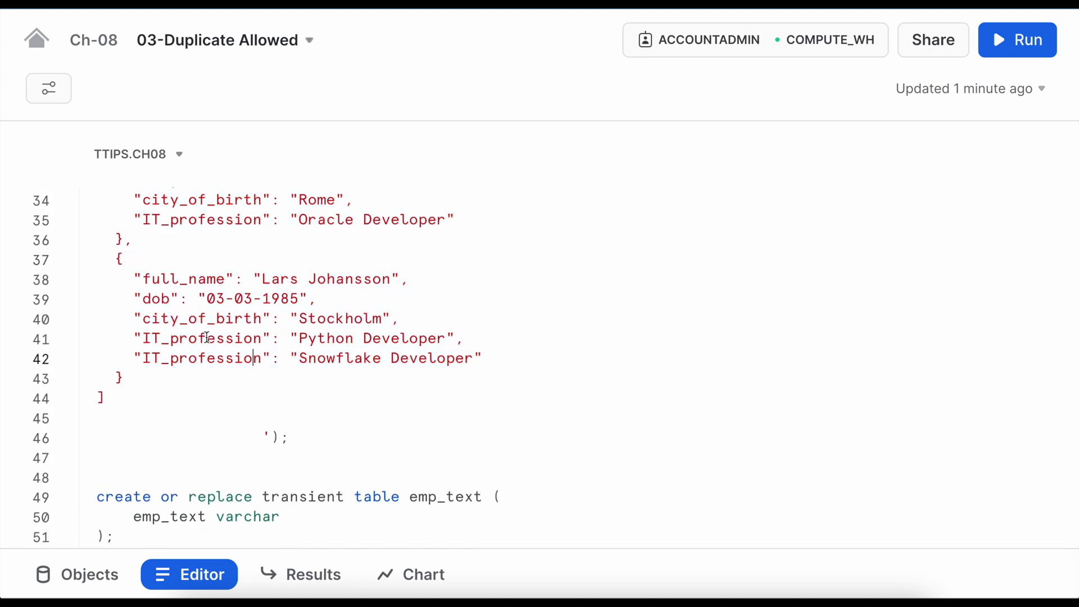
pyautogui.moveTo(136, 338); pyautogui.dragTo(351, 358)
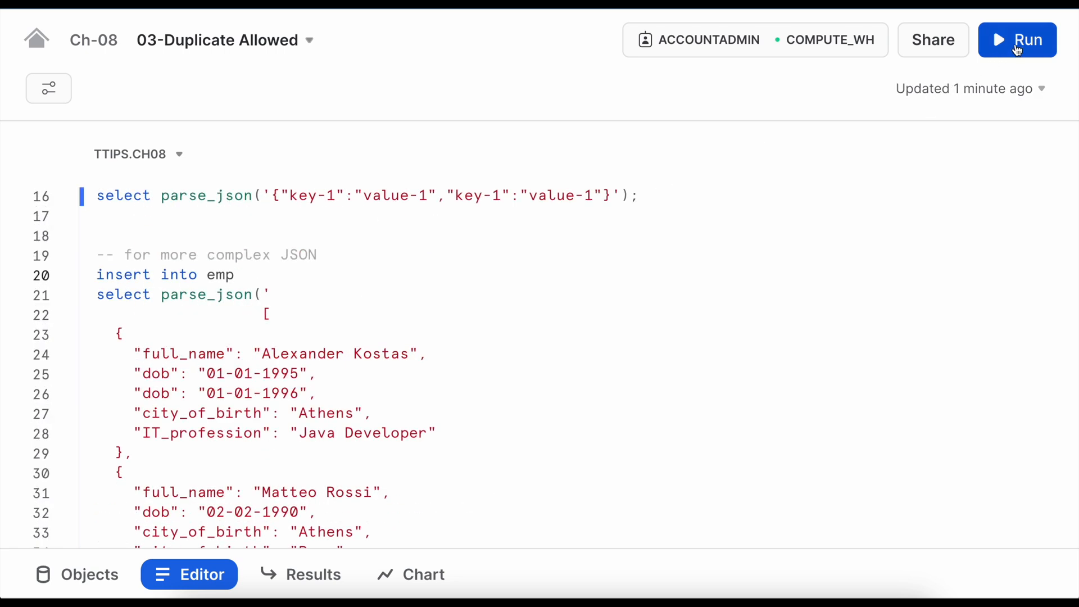
pyautogui.click(1018, 40)
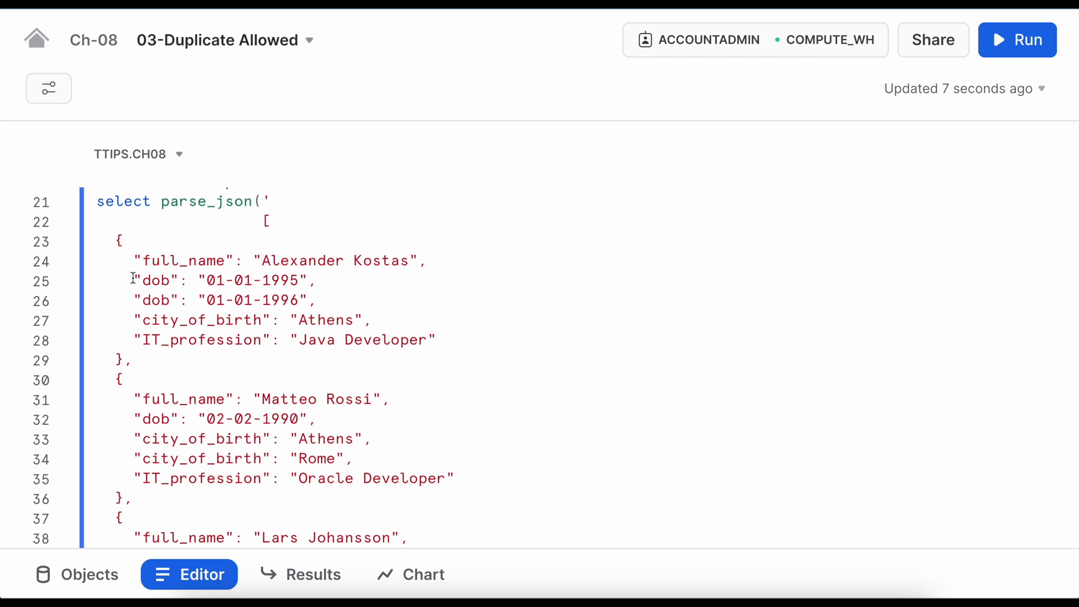
pyautogui.moveTo(135, 280); pyautogui.dragTo(316, 301)
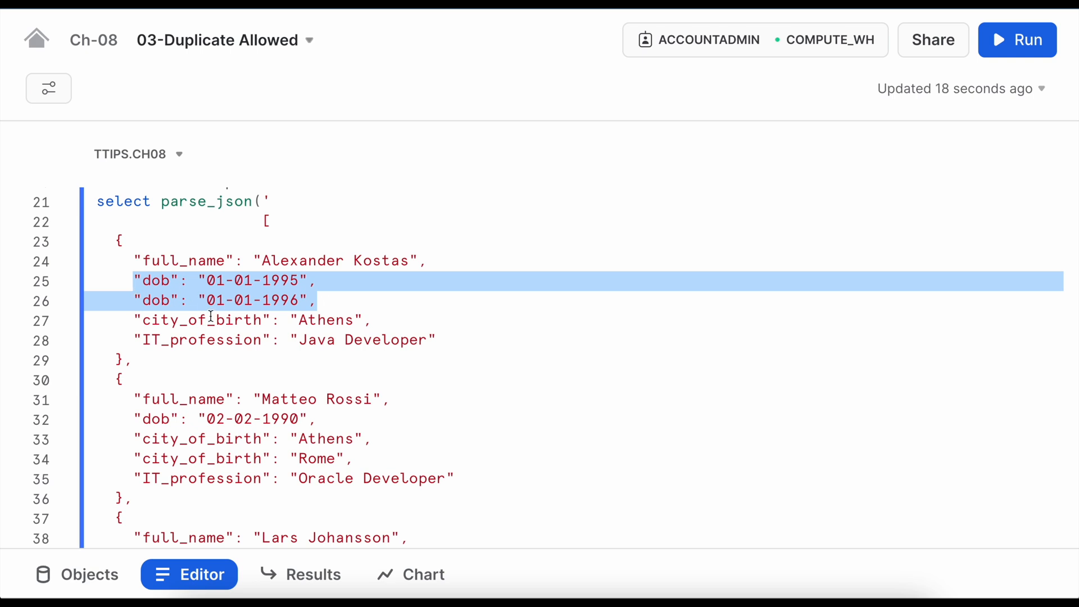
pyautogui.scroll(-3)
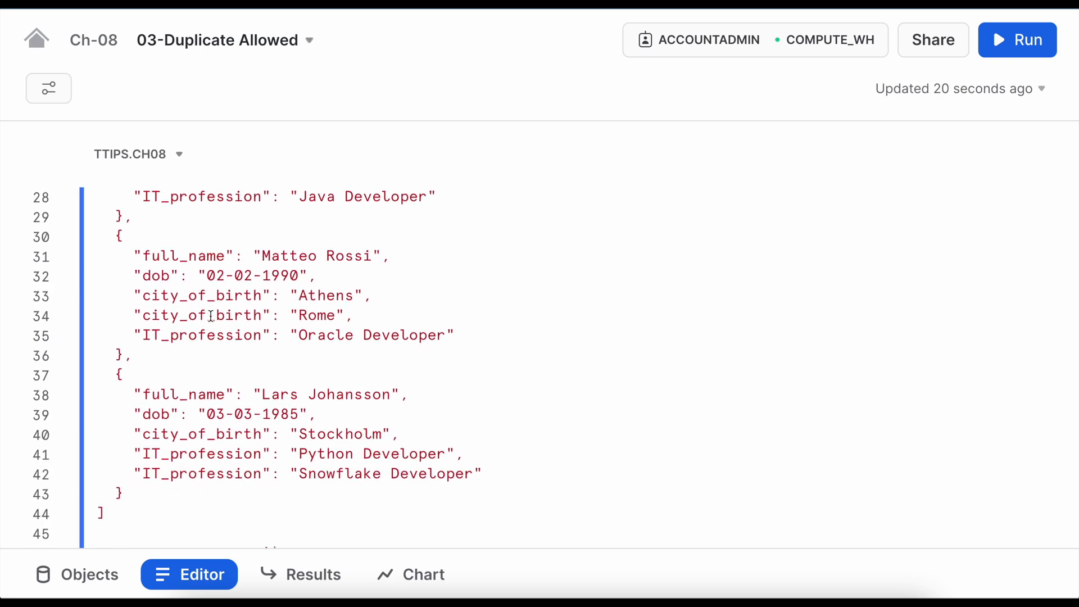
pyautogui.click(1021, 39)
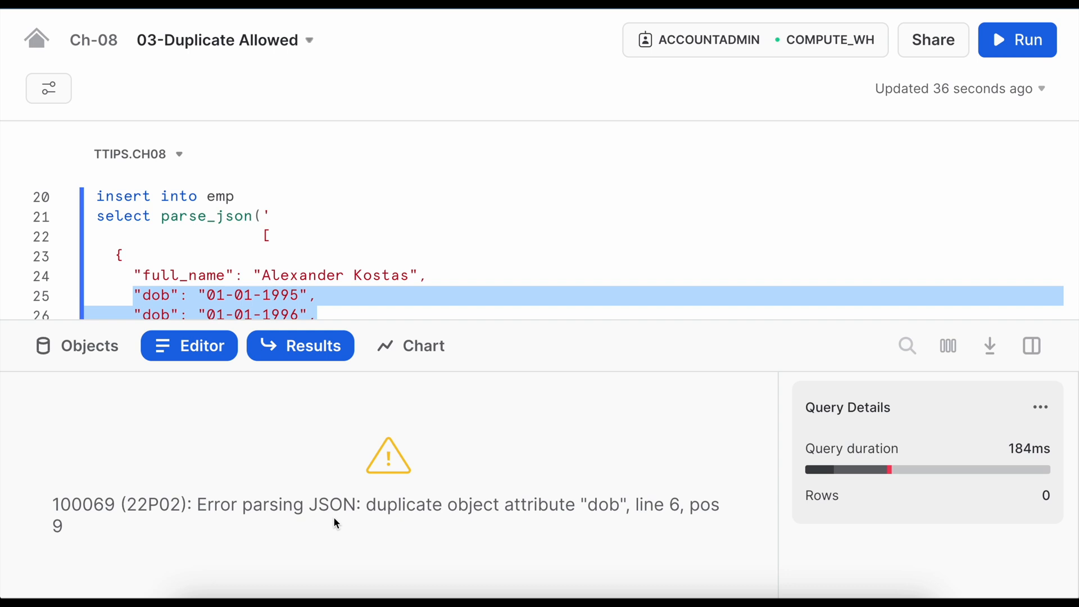
pyautogui.click(188, 346)
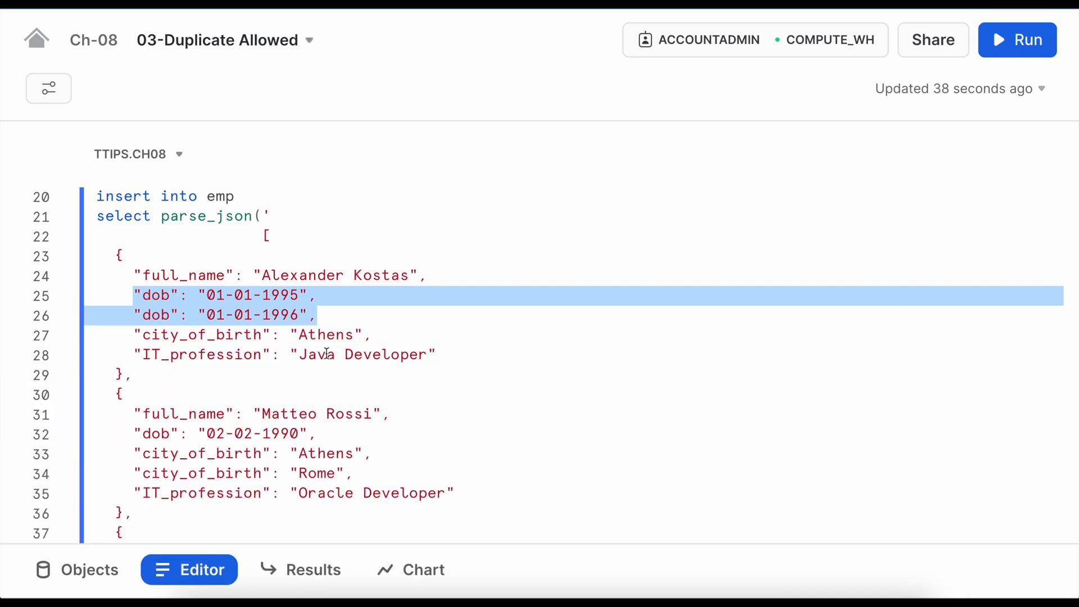
pyautogui.scroll(-3)
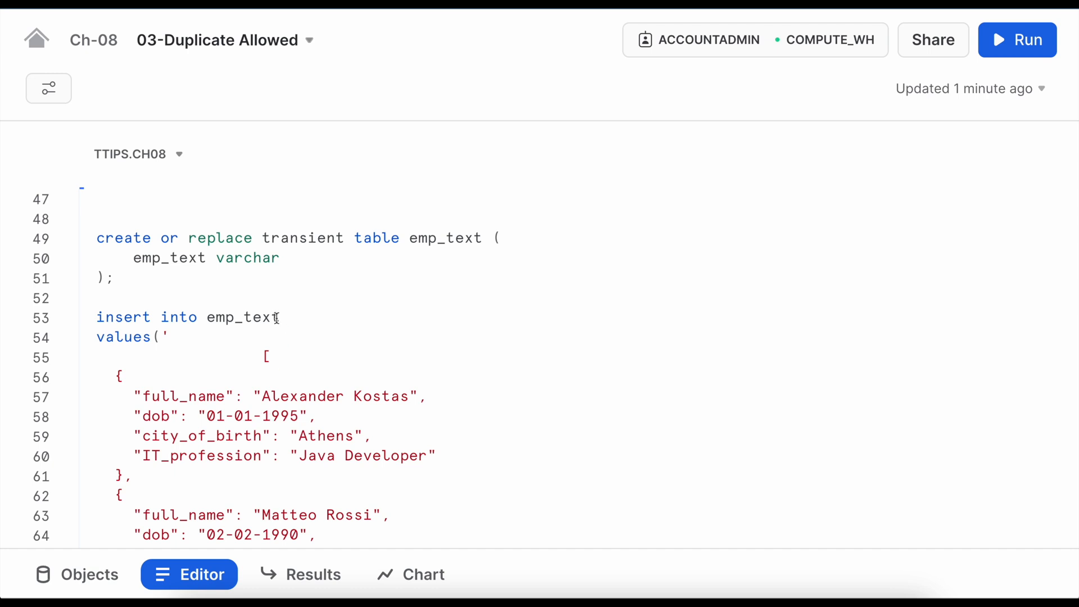
# - Create the emp_text table with a varchar column
pyautogui.moveTo(96, 237); pyautogui.dragTo(114, 279)
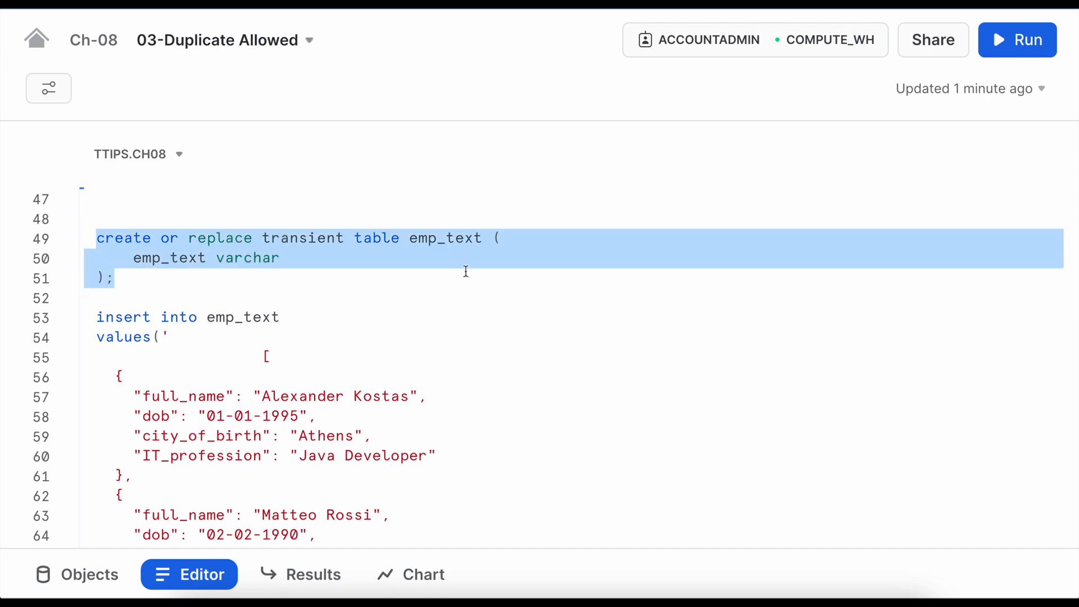
pyautogui.doubleClick(247, 258)
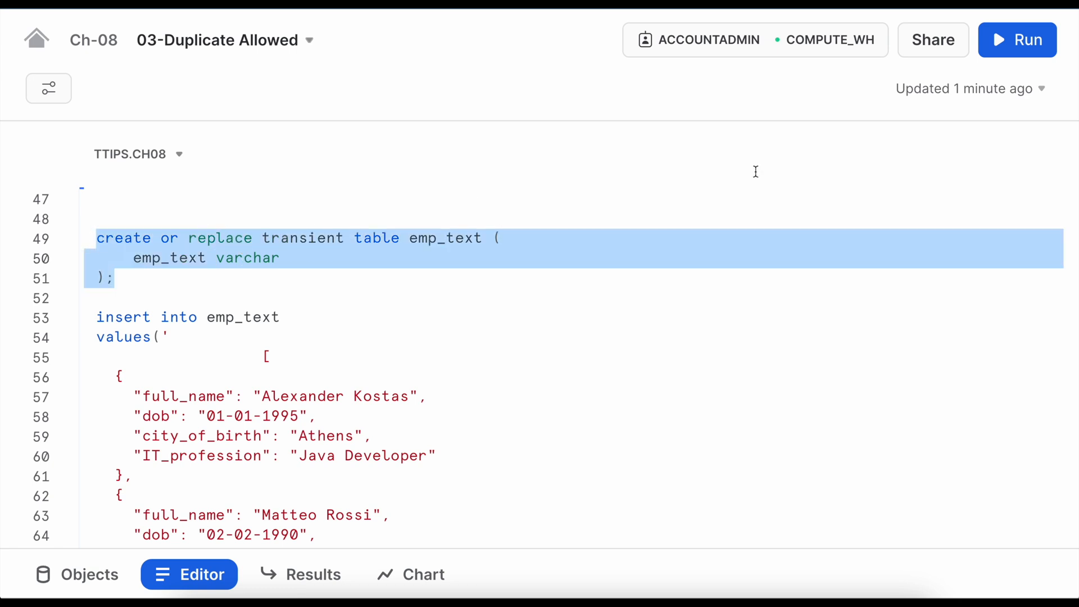
pyautogui.click(1022, 39)
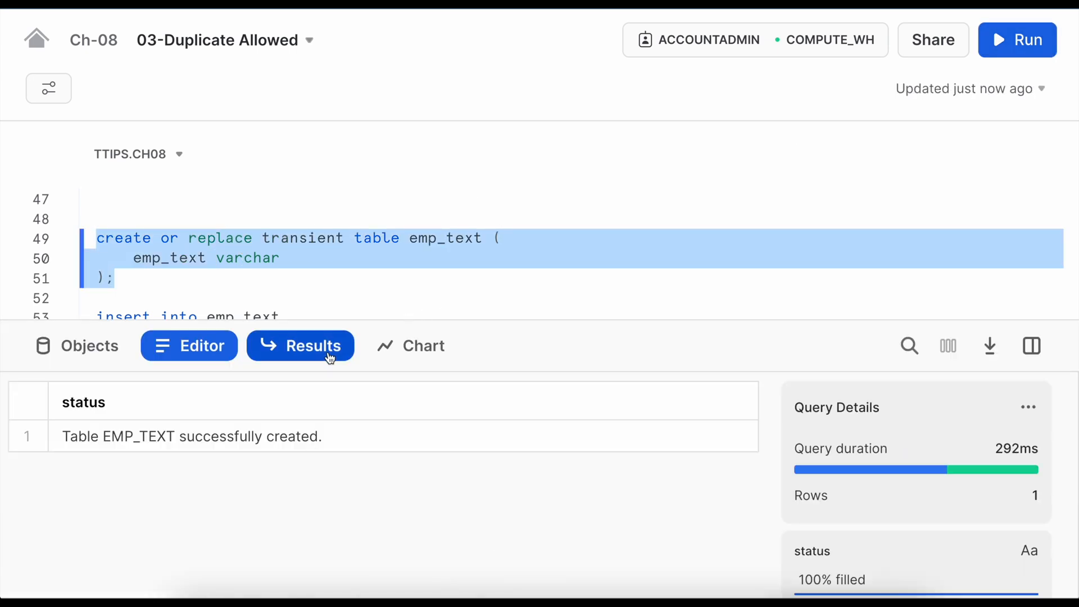
pyautogui.click(188, 346)
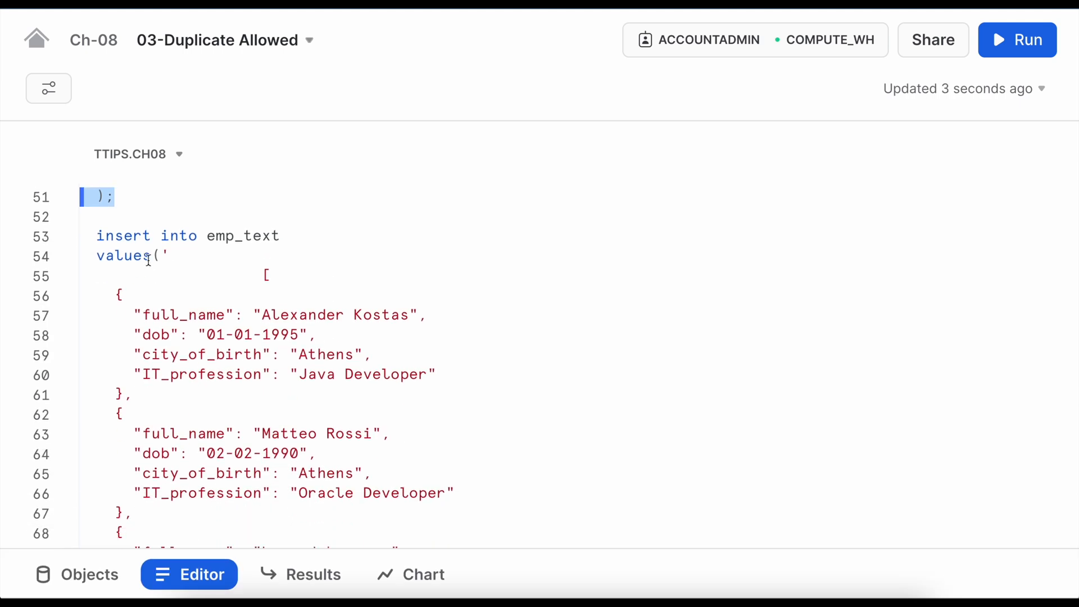
pyautogui.moveTo(77, 232)
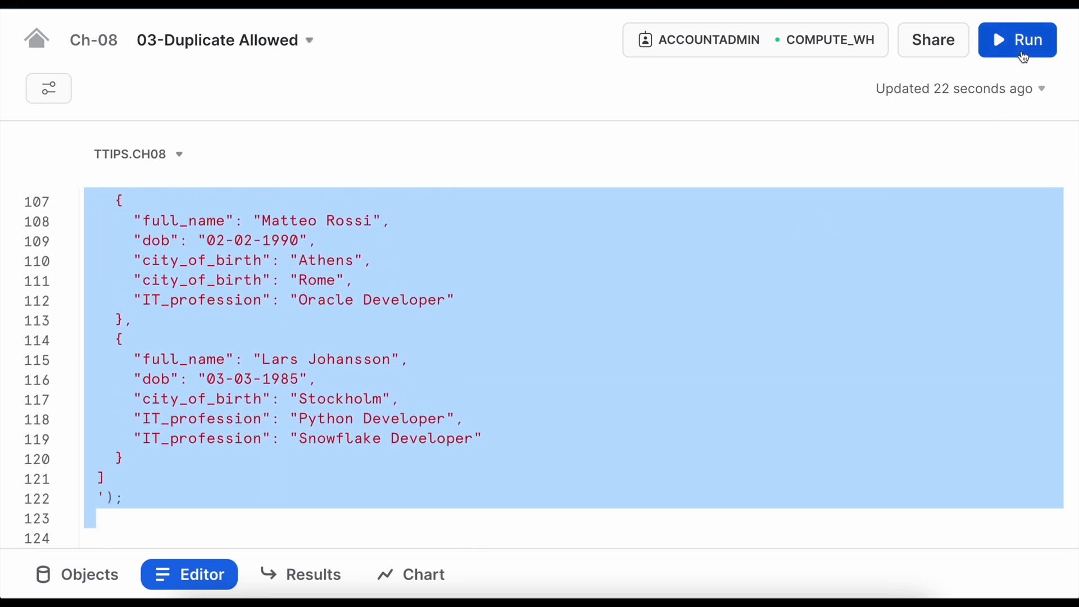
# - Insert the JSON as text into emp_text and query its three rows
pyautogui.click(1018, 39)
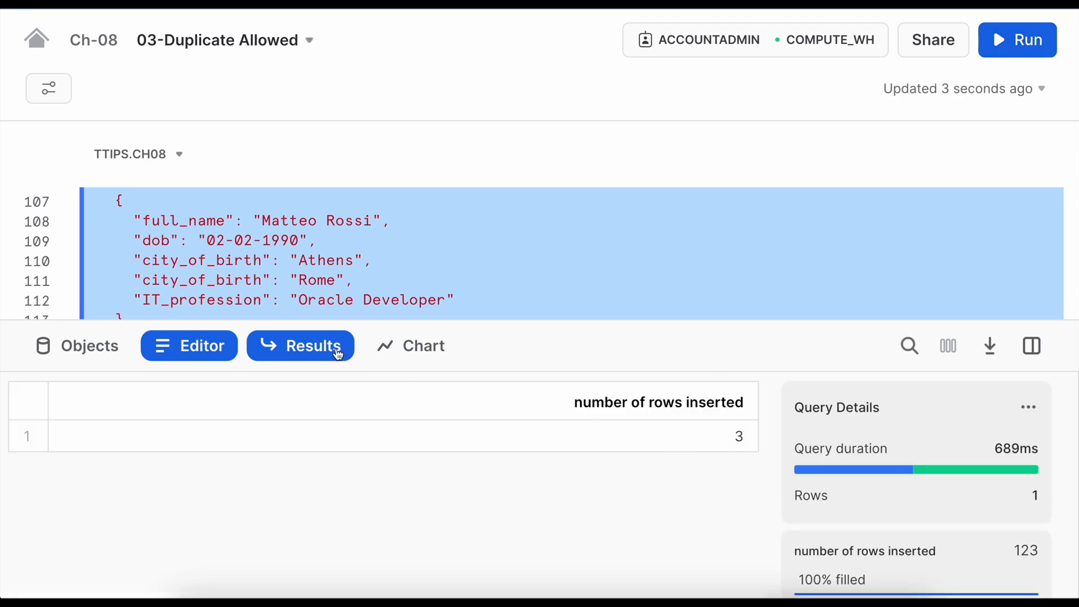
pyautogui.click(188, 345)
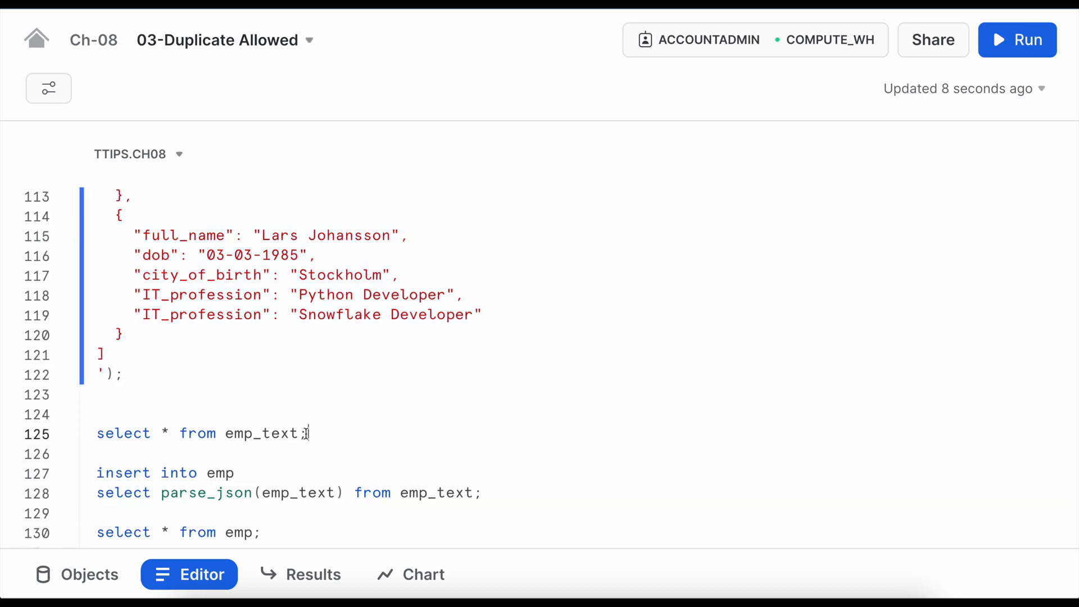
pyautogui.click(1024, 39)
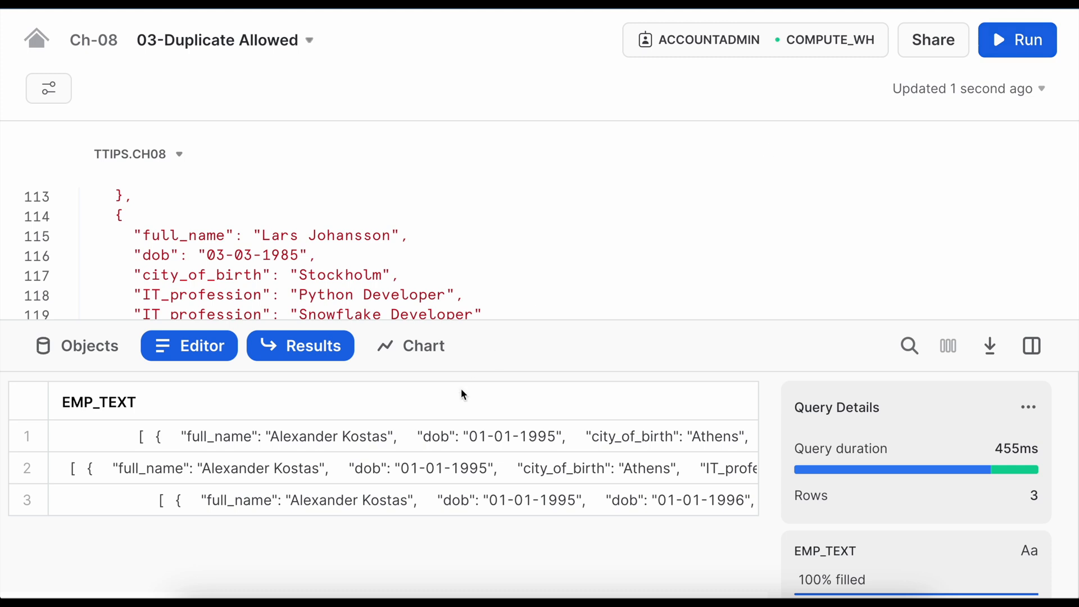
pyautogui.moveTo(354, 475)
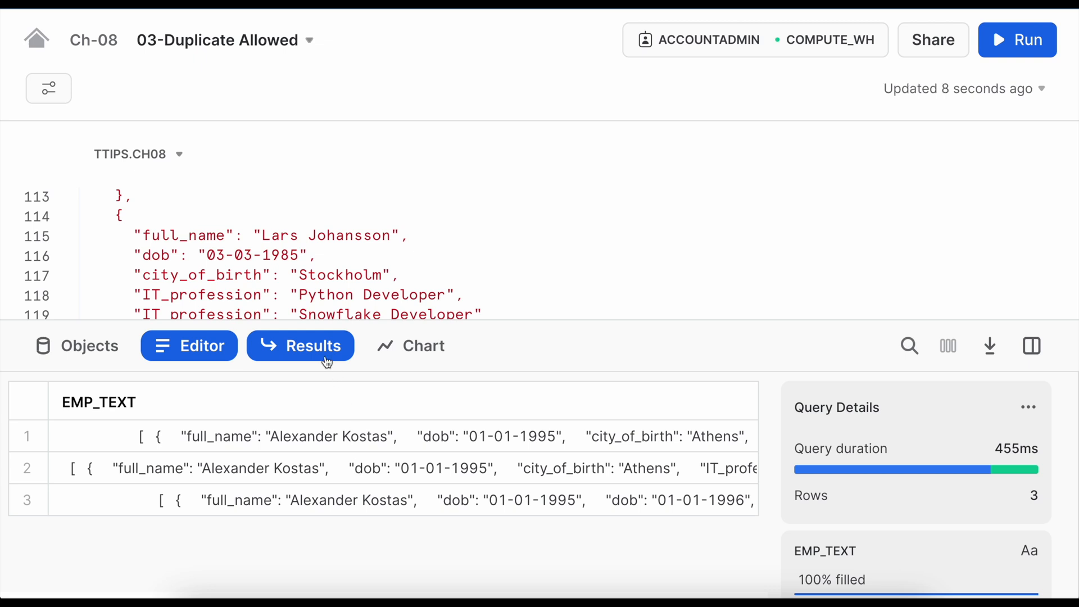
pyautogui.click(189, 346)
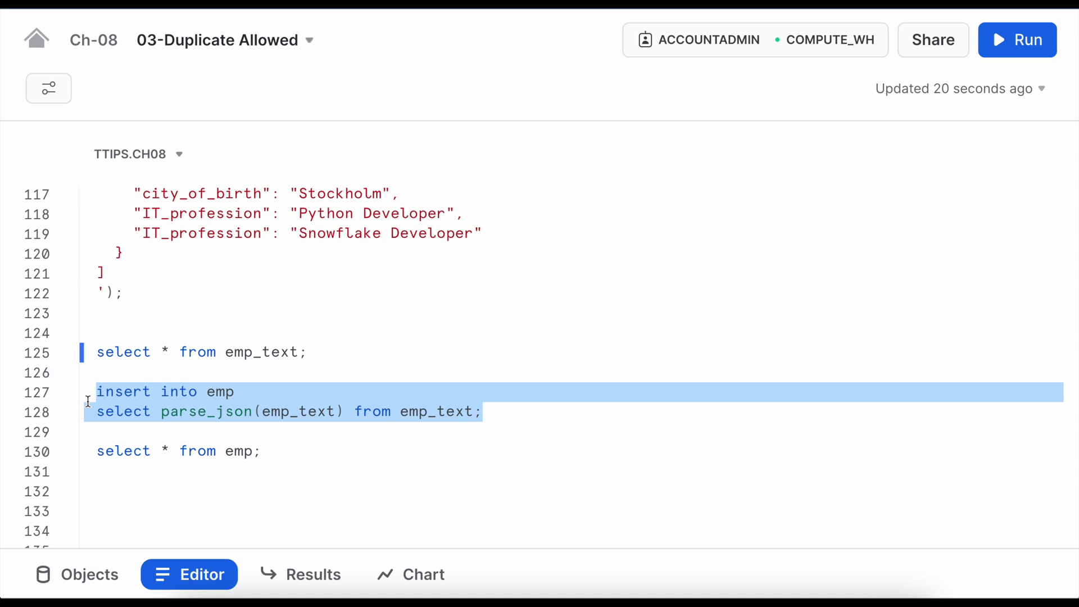
# - Run 'insert into emp select parse_json(emp_text) from emp_text;', failing on duplicate IT_profession
pyautogui.click(1018, 40)
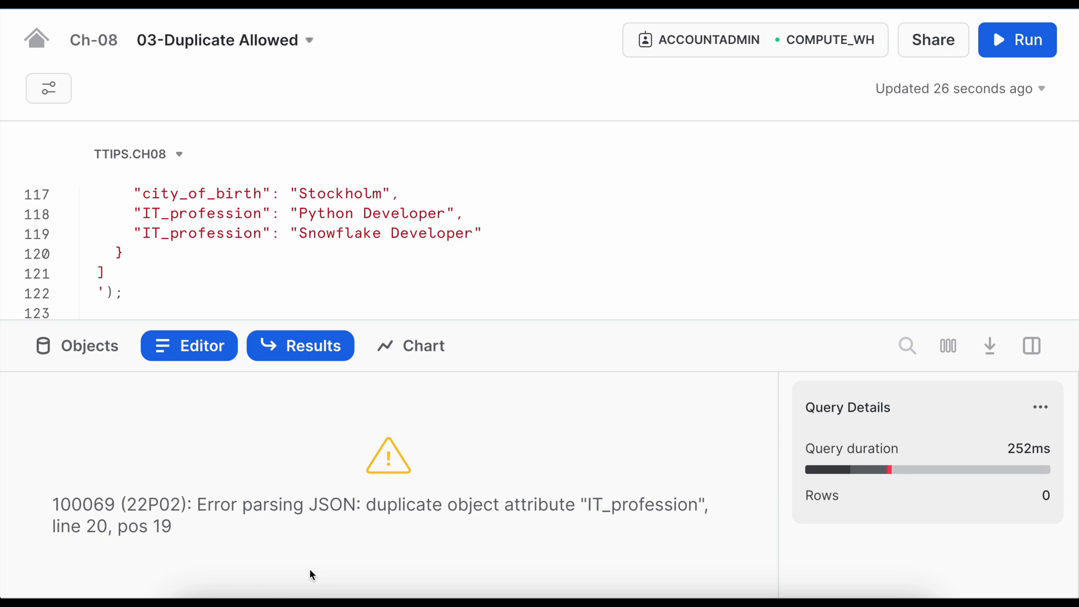
pyautogui.moveTo(1003, 424)
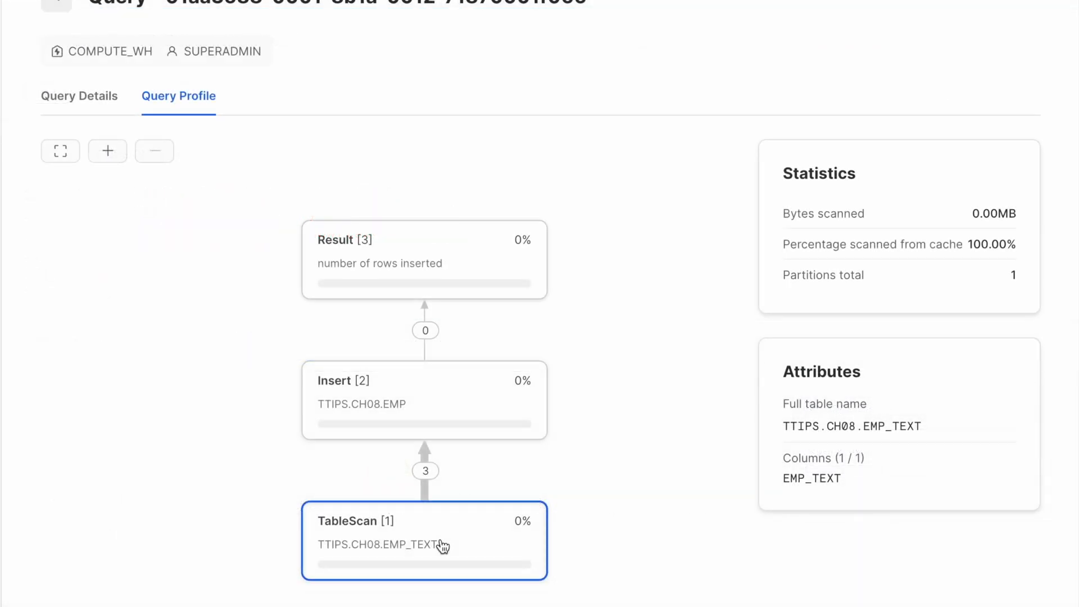
pyautogui.moveTo(411, 252)
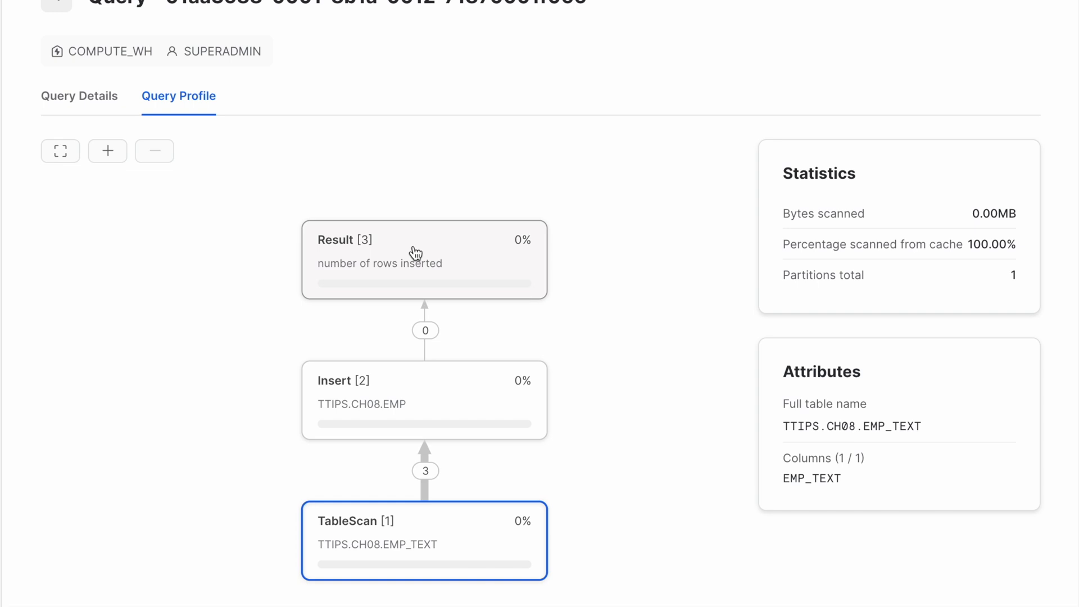